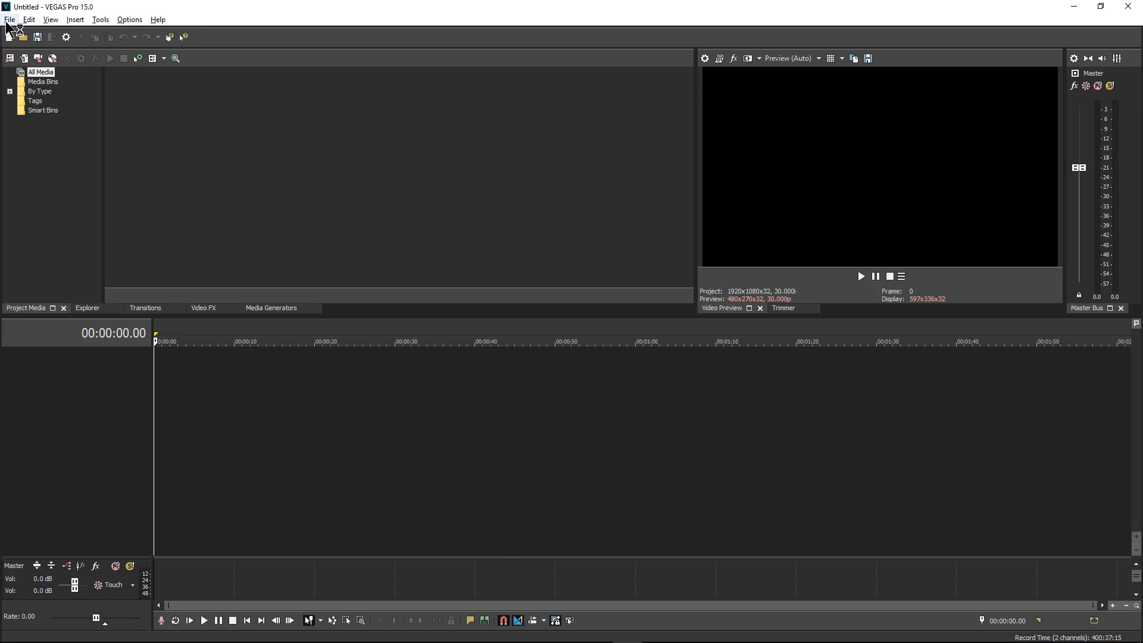
- Start a new project at 30 fps and keep these settings as the default for new projects
{"action": "left_click", "coordinate": [9, 19]}
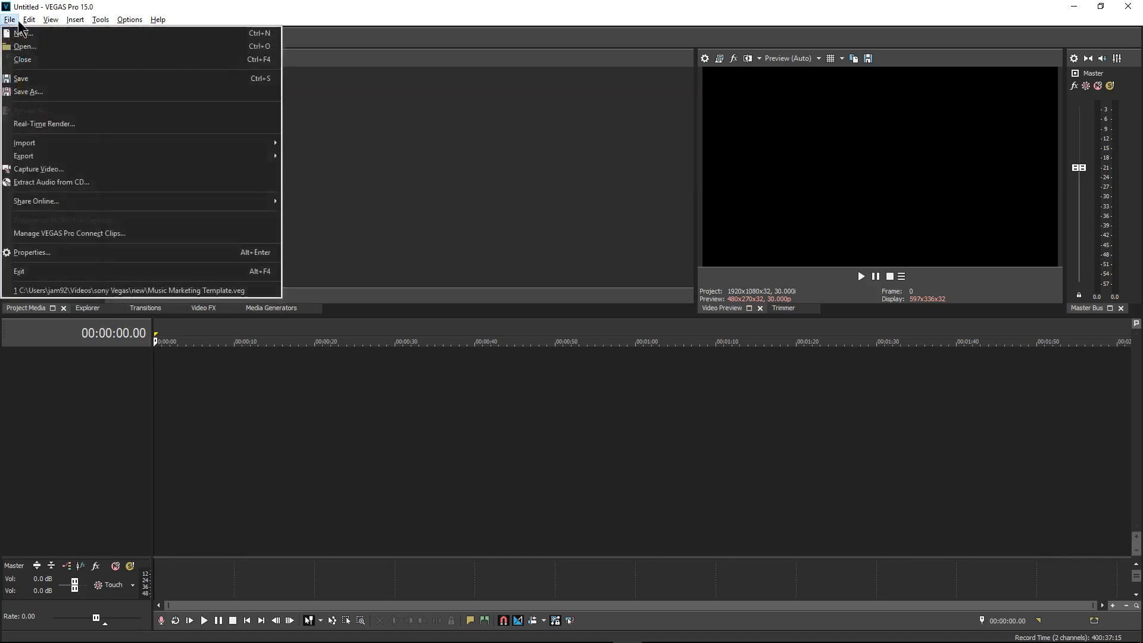
{"action": "mouse_move", "coordinate": [21, 33]}
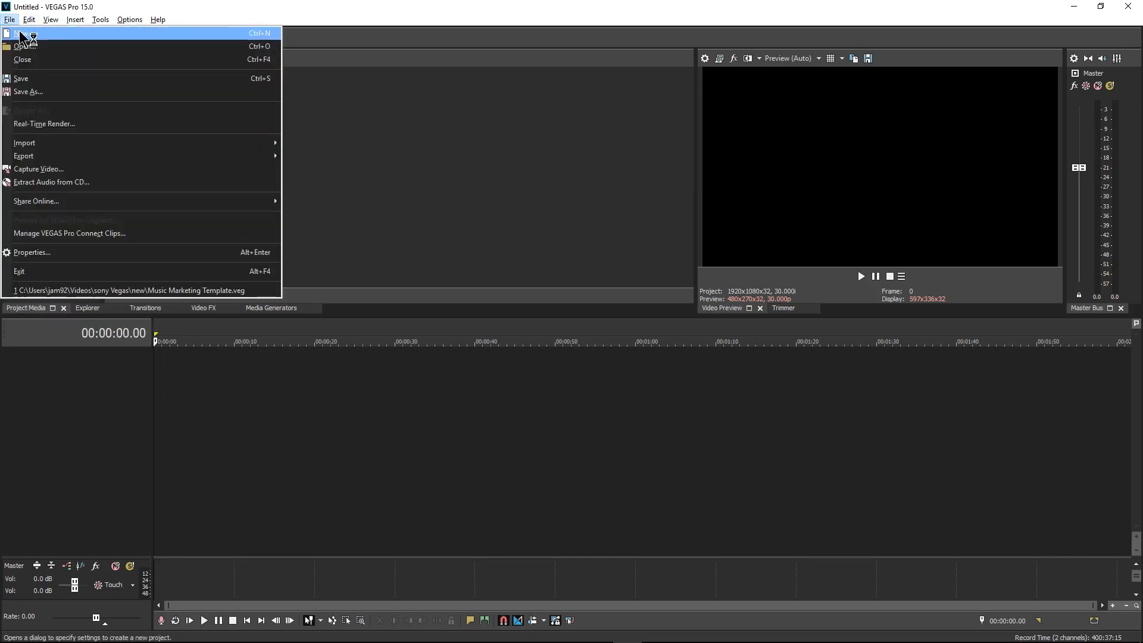
{"action": "left_click", "coordinate": [20, 33]}
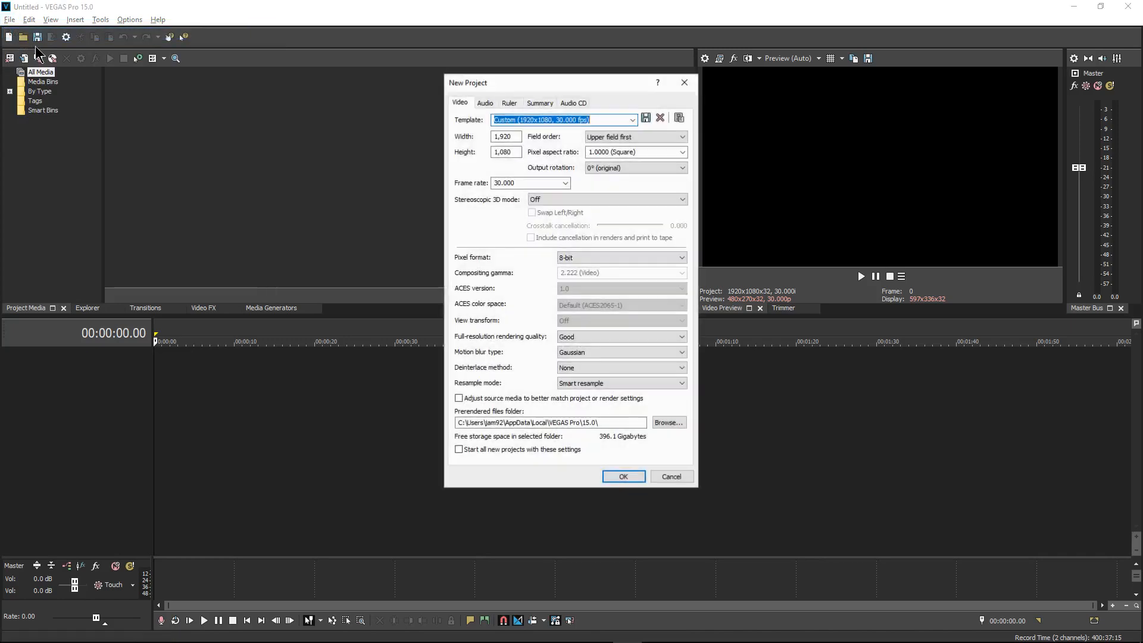
{"action": "left_click", "coordinate": [565, 183]}
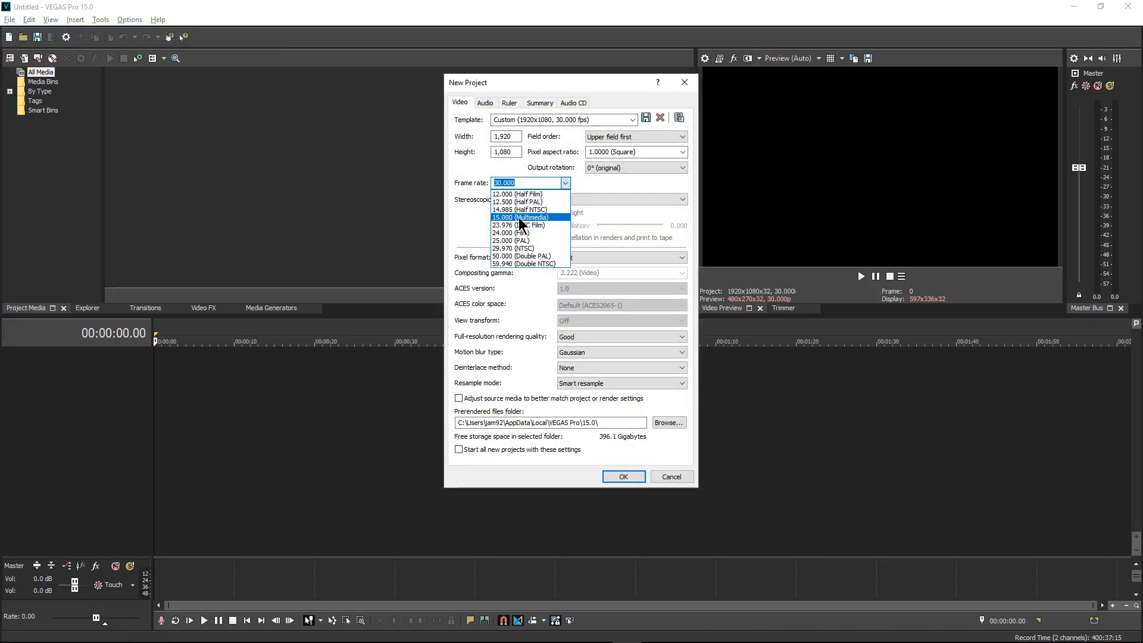
{"action": "left_click", "coordinate": [518, 225]}
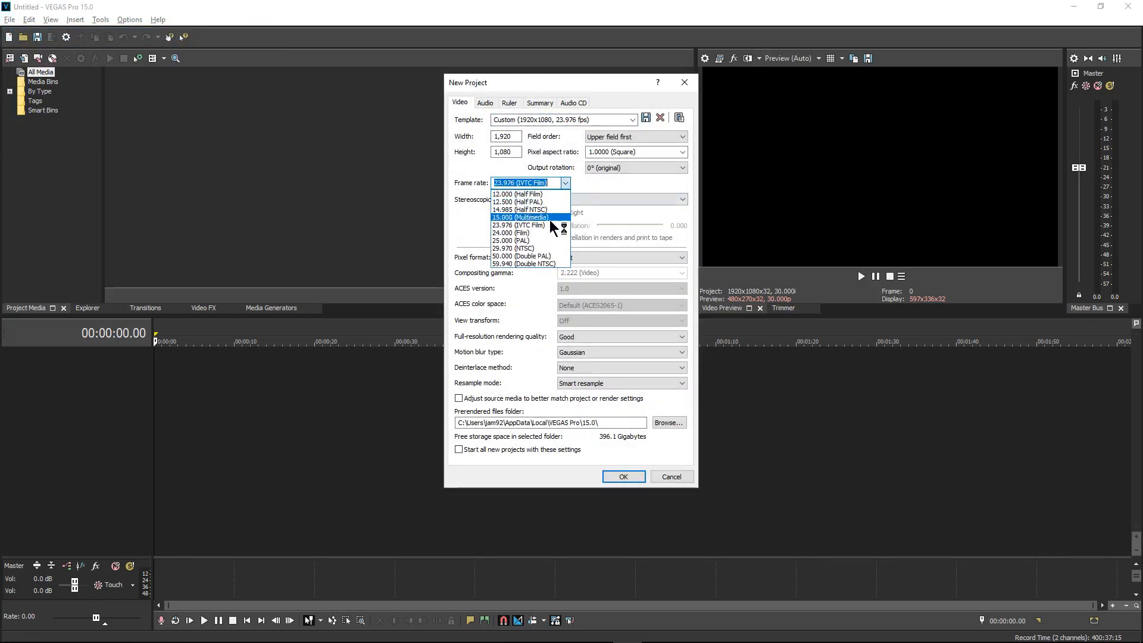
{"action": "left_click", "coordinate": [512, 249]}
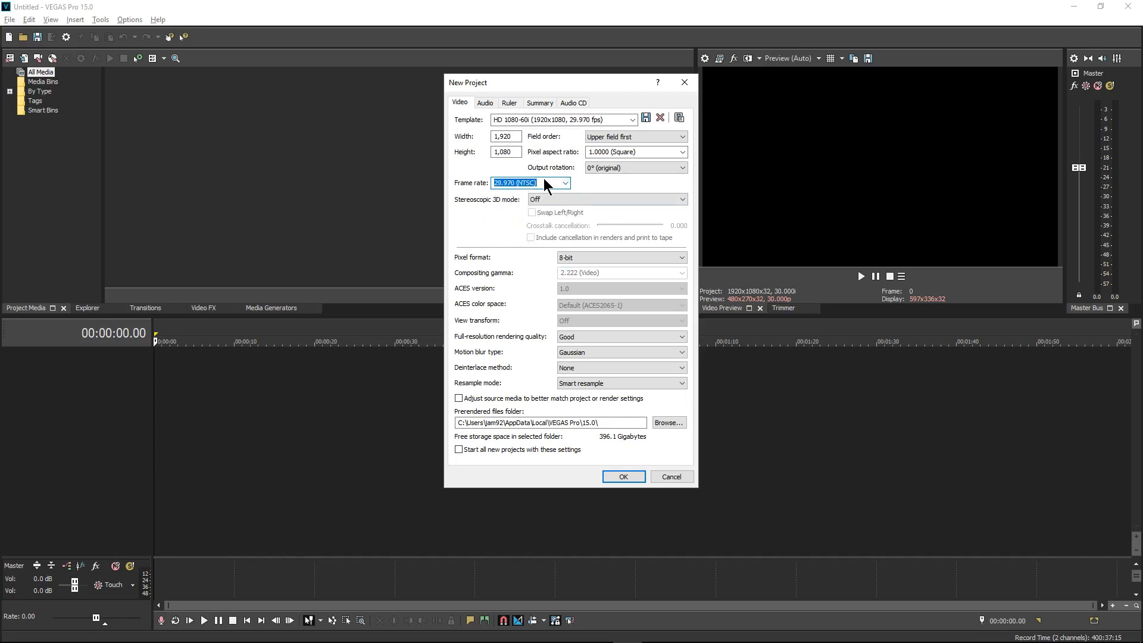
{"action": "type", "text": "30"}
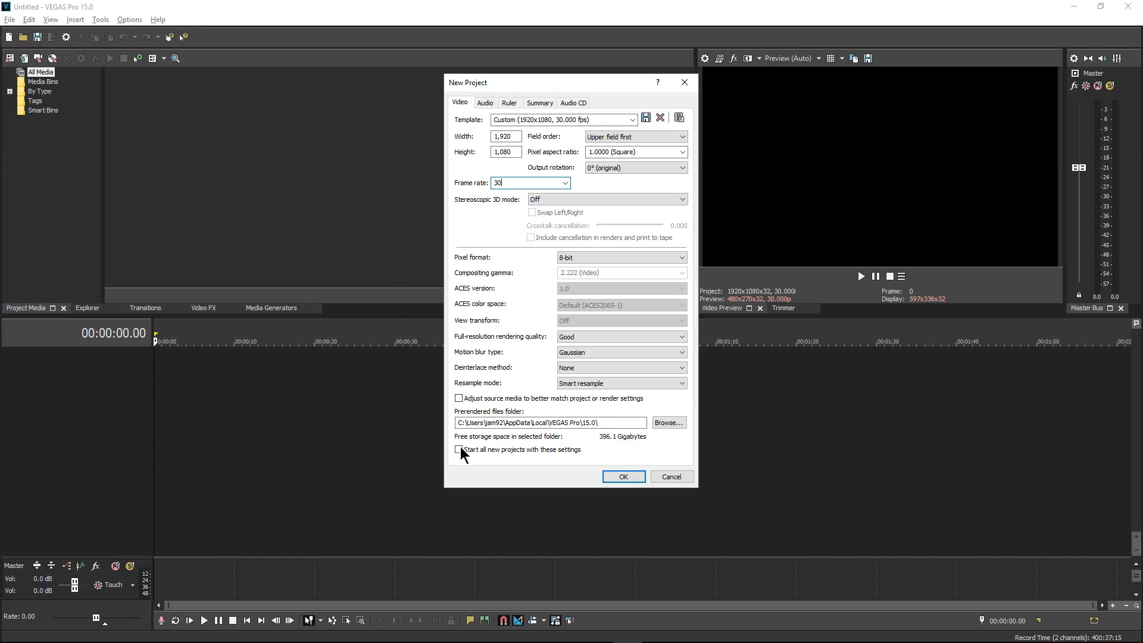
{"action": "left_click", "coordinate": [459, 449]}
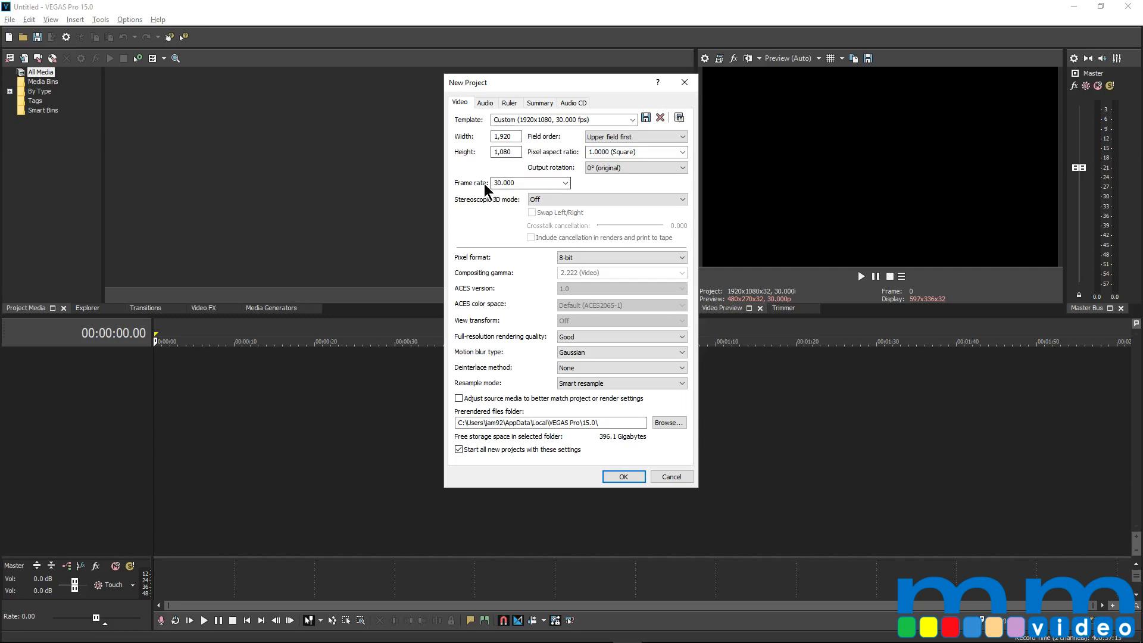
{"action": "left_click", "coordinate": [458, 450]}
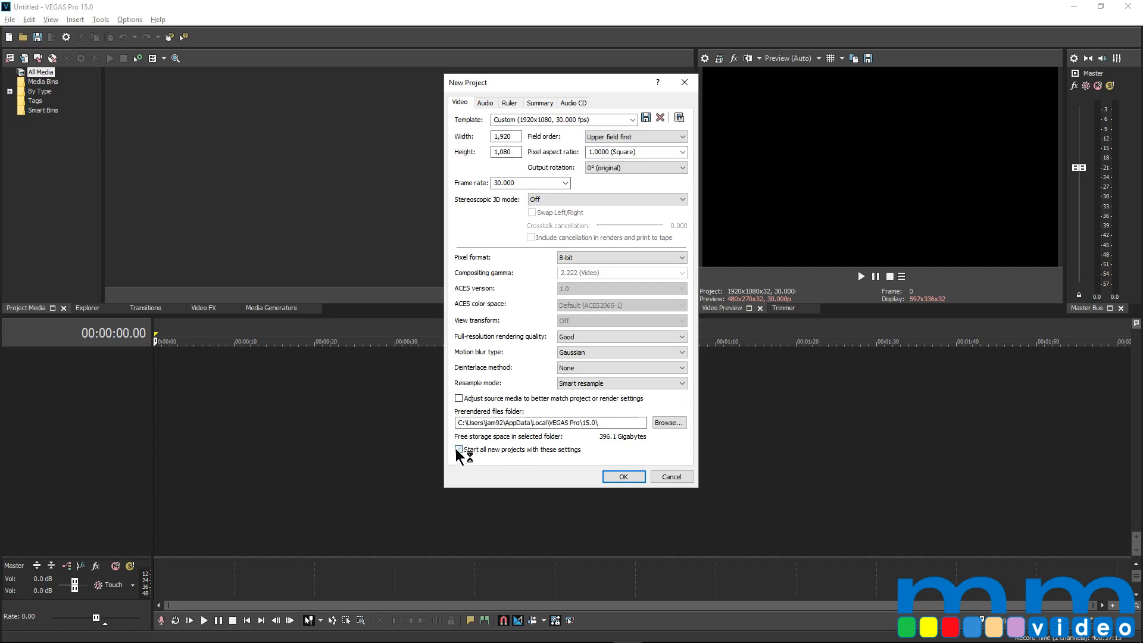
- Set project audio to 48,000 Hz sample rate and 24-bit depth, then create the project
{"action": "left_click", "coordinate": [485, 102]}
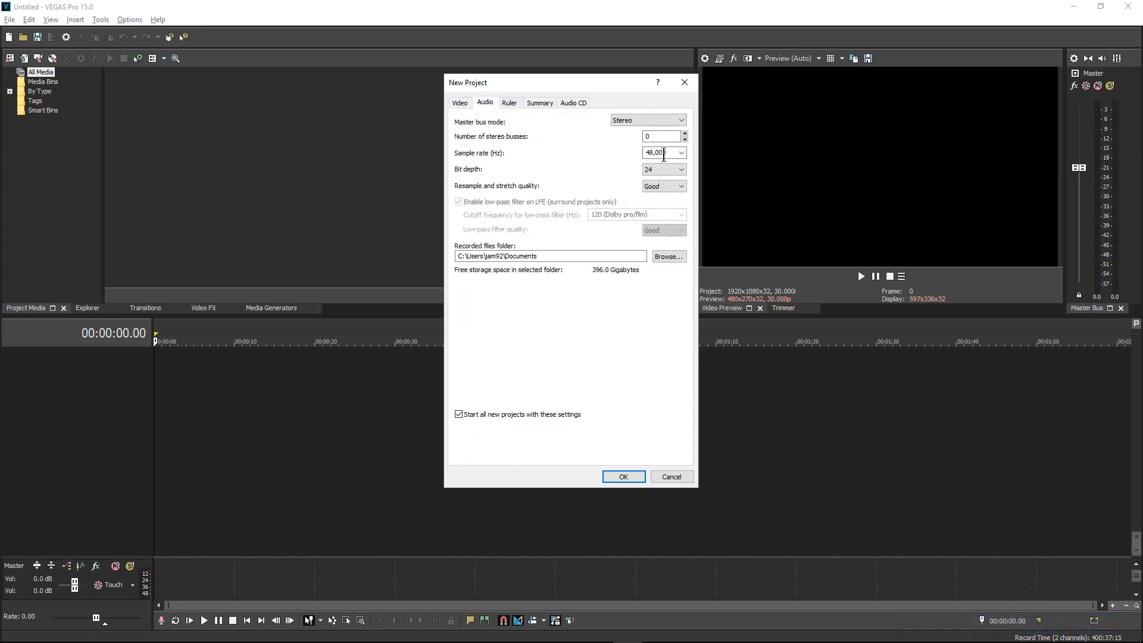
{"action": "left_click", "coordinate": [680, 152]}
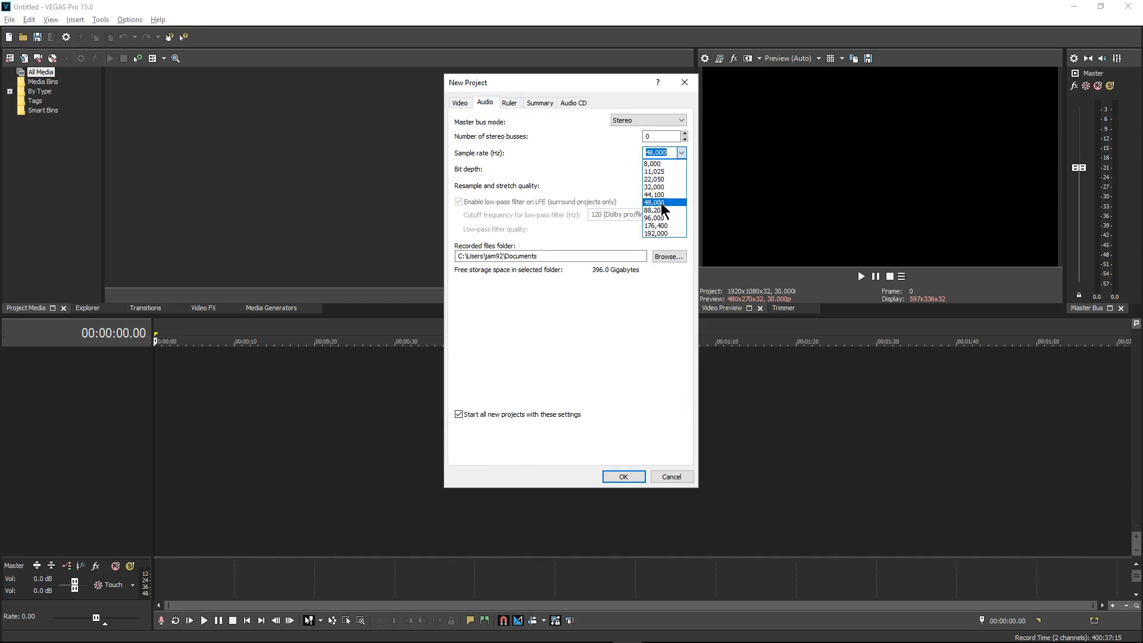
{"action": "left_click", "coordinate": [659, 202]}
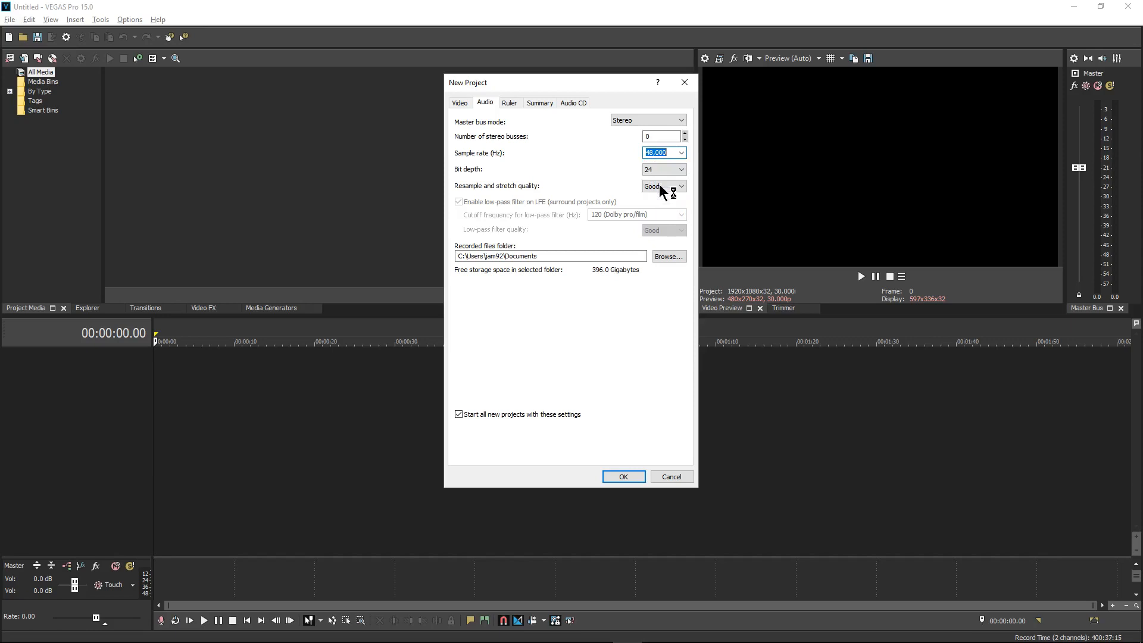
{"action": "left_click", "coordinate": [681, 169]}
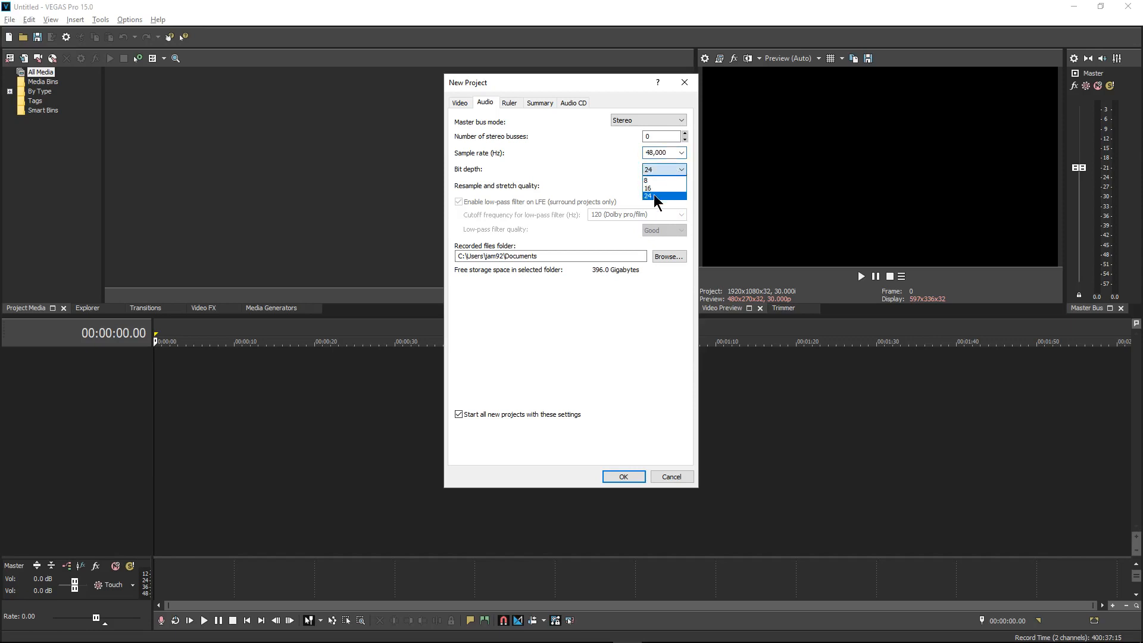
{"action": "left_click", "coordinate": [648, 195]}
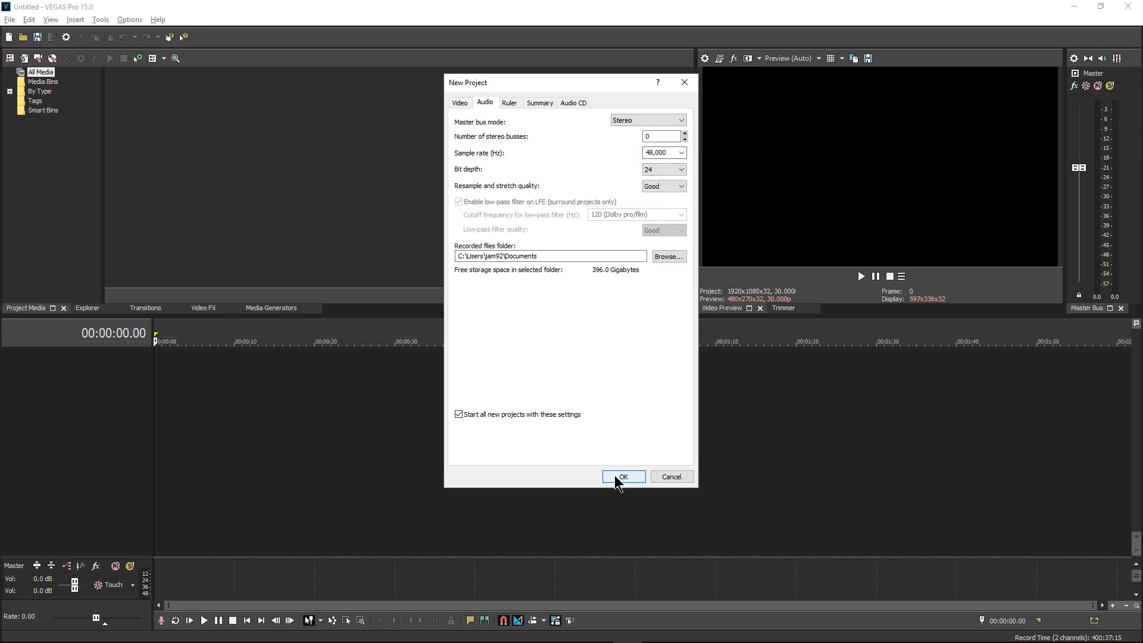
{"action": "left_click", "coordinate": [623, 476]}
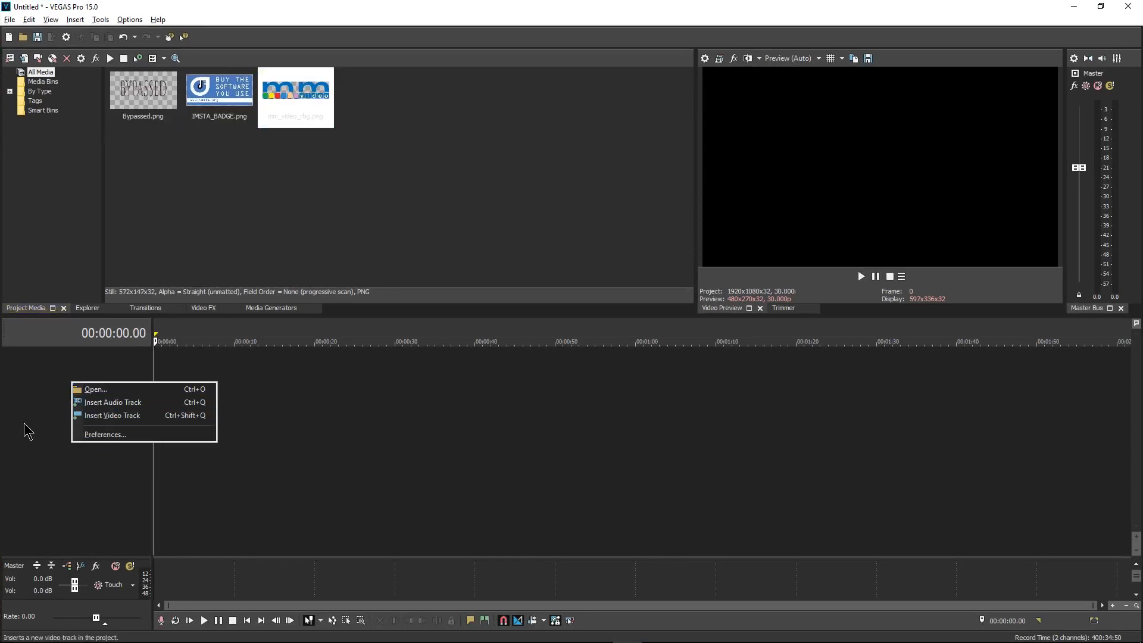
- Insert video tracks and rename them IMSTA Badge, MM Logo and Bypass
{"action": "left_click", "coordinate": [113, 403]}
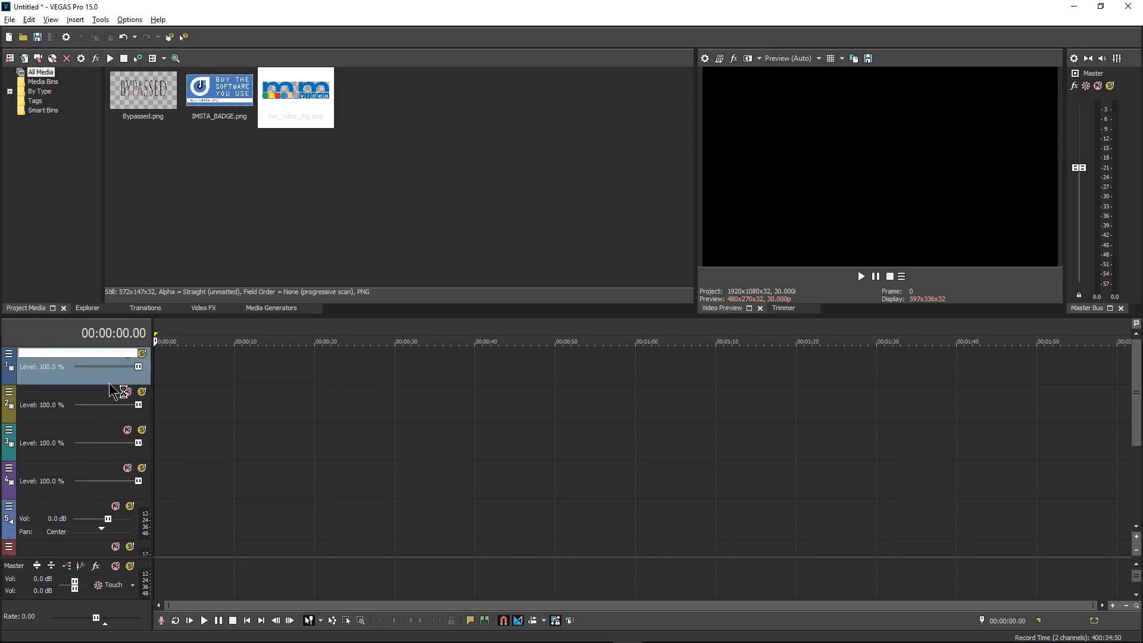
{"action": "type", "text": "IMSTA Badge"}
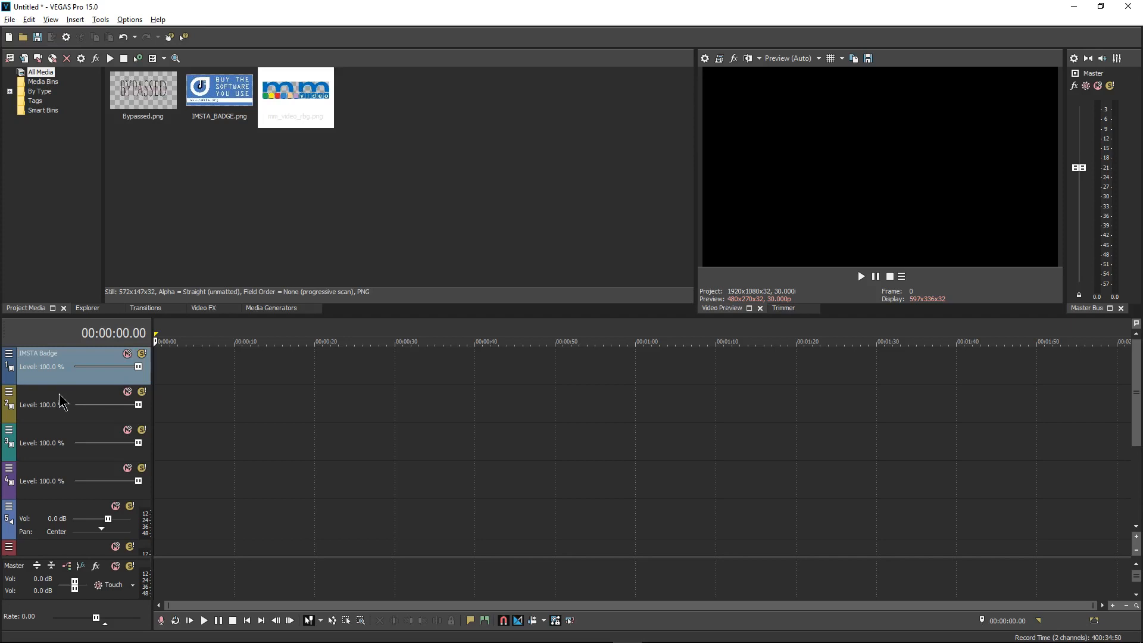
{"action": "double_click", "coordinate": [44, 391]}
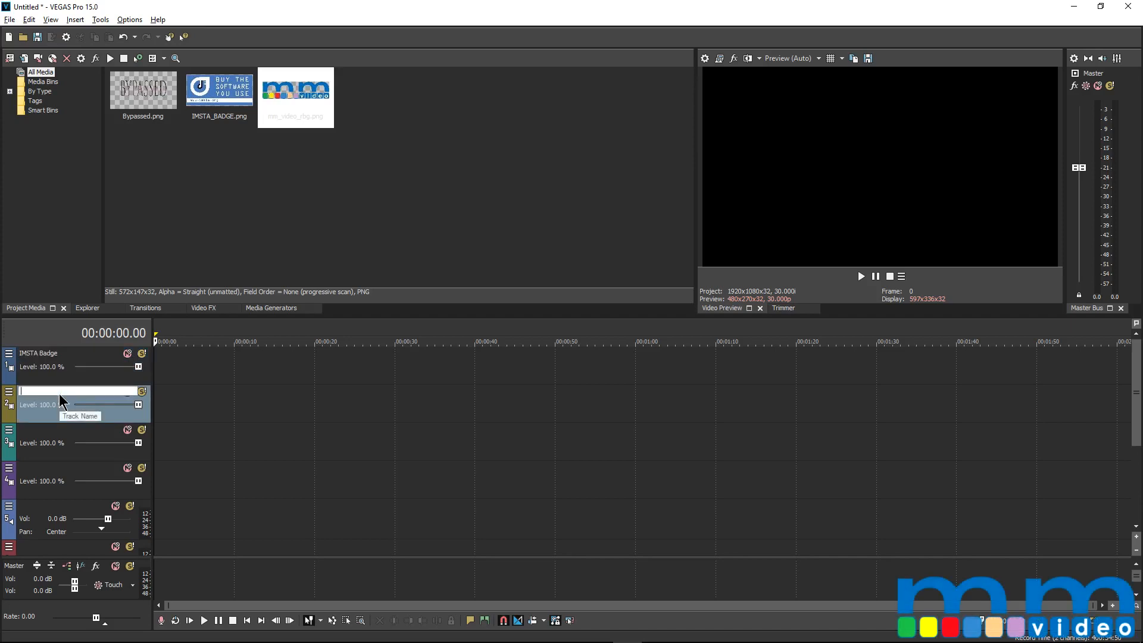
{"action": "type", "text": "MM Logo"}
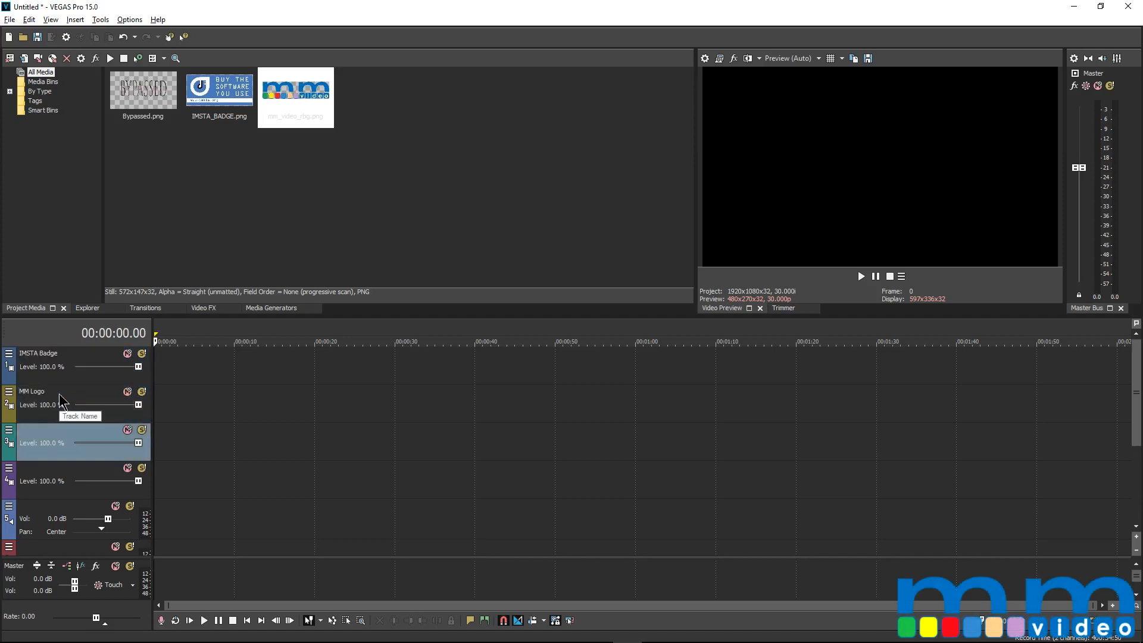
{"action": "double_click", "coordinate": [58, 430]}
{"action": "type", "text": "Bypass"}
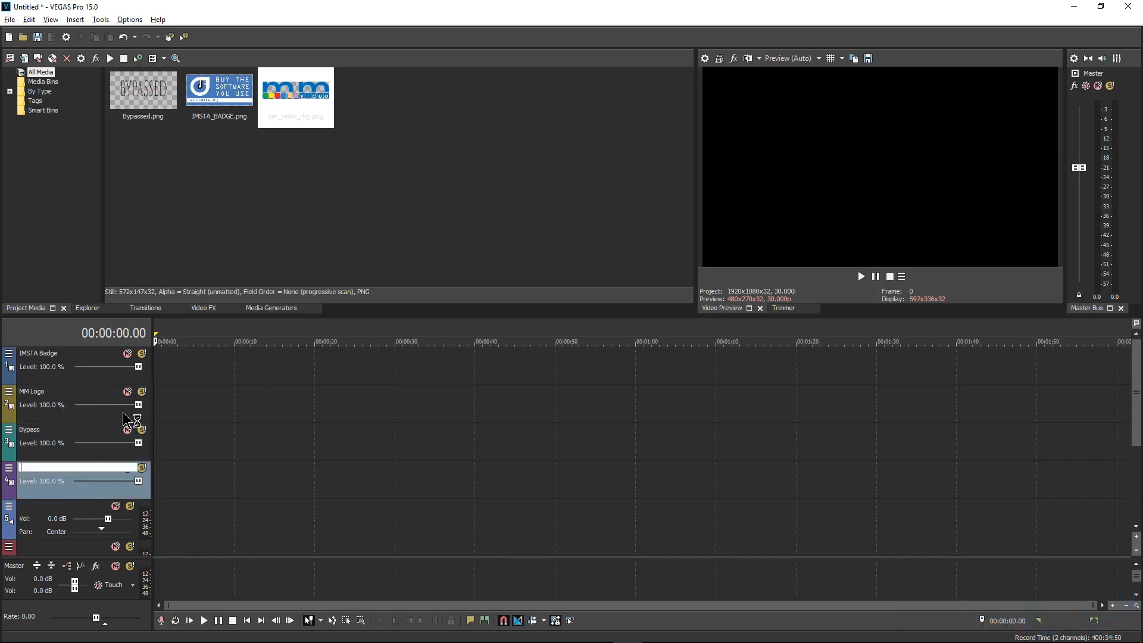
{"action": "type", "text": "v"}
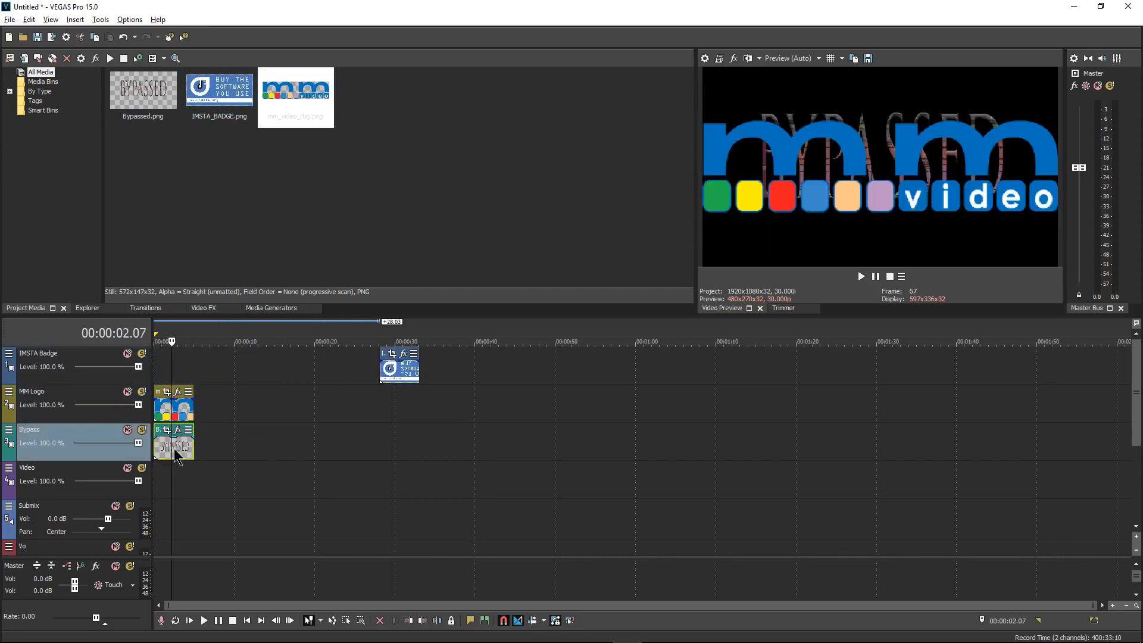
- Move the Bypassed image event later on its track, past the end of the logo
{"action": "left_click_drag", "start_coordinate": [175, 444], "coordinate": [248, 445]}
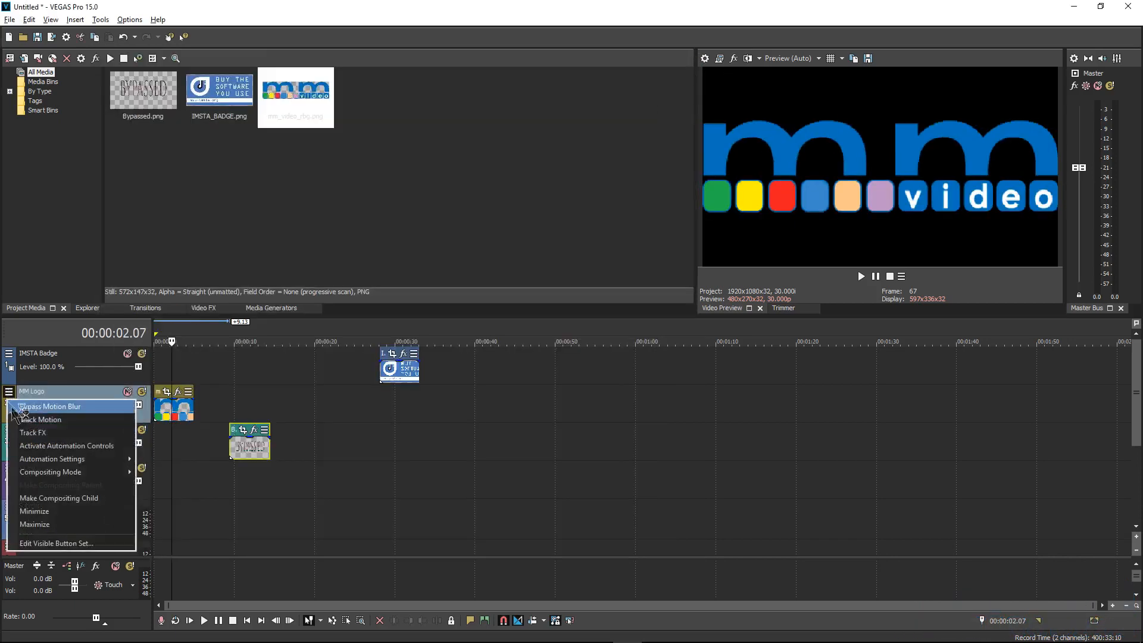
- Use Track Motion to shrink the MM Logo and park it in the bottom-right corner of the frame
{"action": "left_click", "coordinate": [41, 420]}
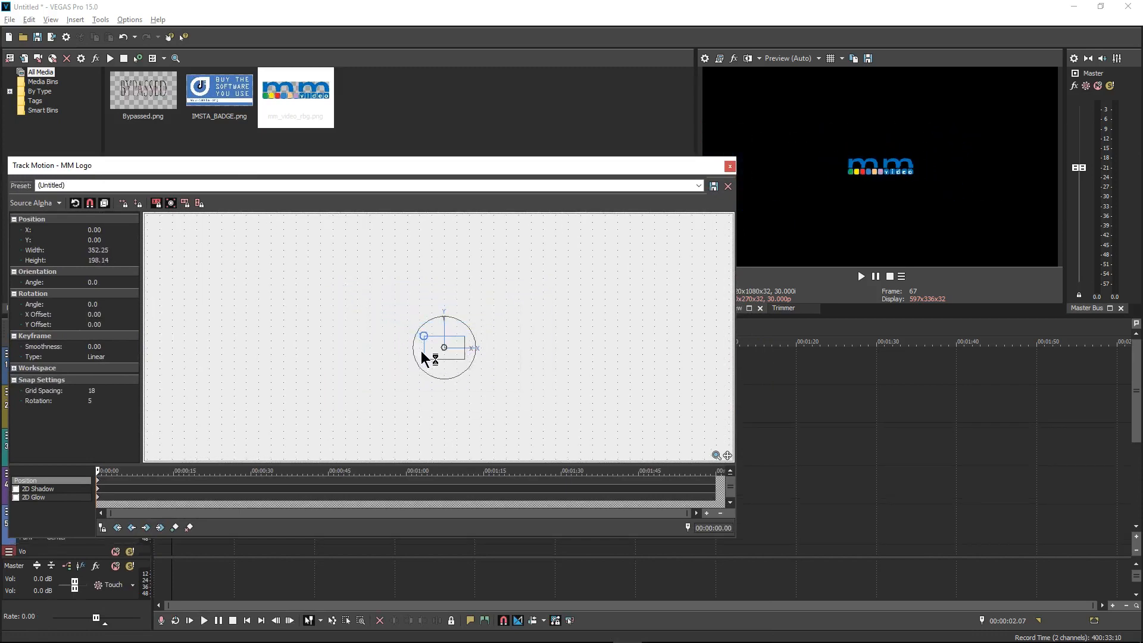
{"action": "left_click_drag", "start_coordinate": [444, 346], "coordinate": [531, 403]}
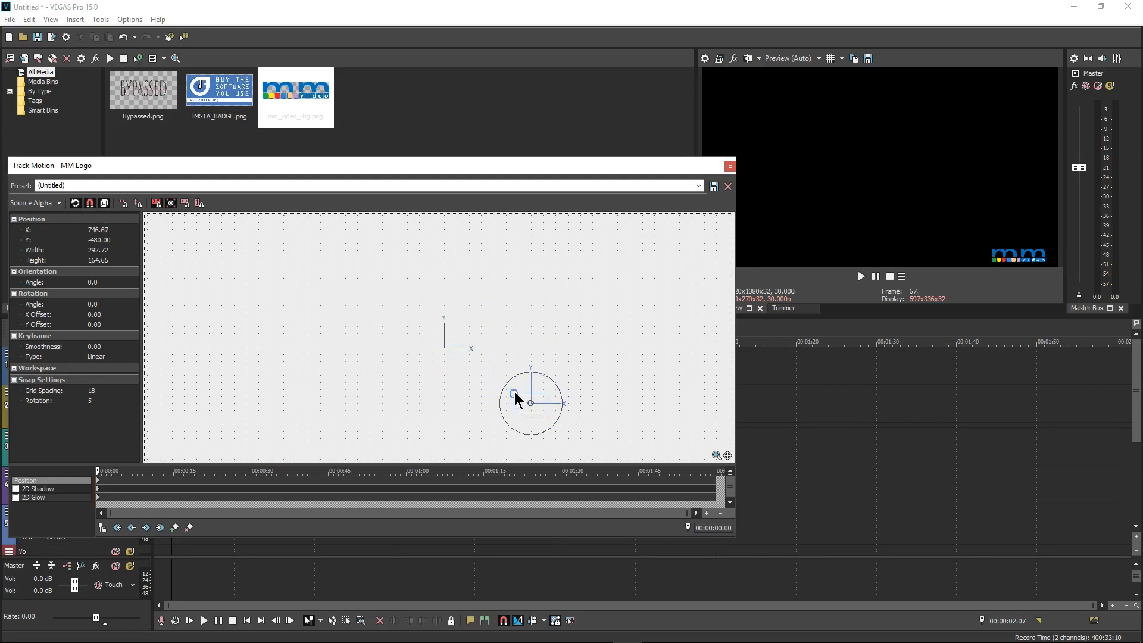
{"action": "left_click_drag", "start_coordinate": [514, 395], "coordinate": [508, 389]}
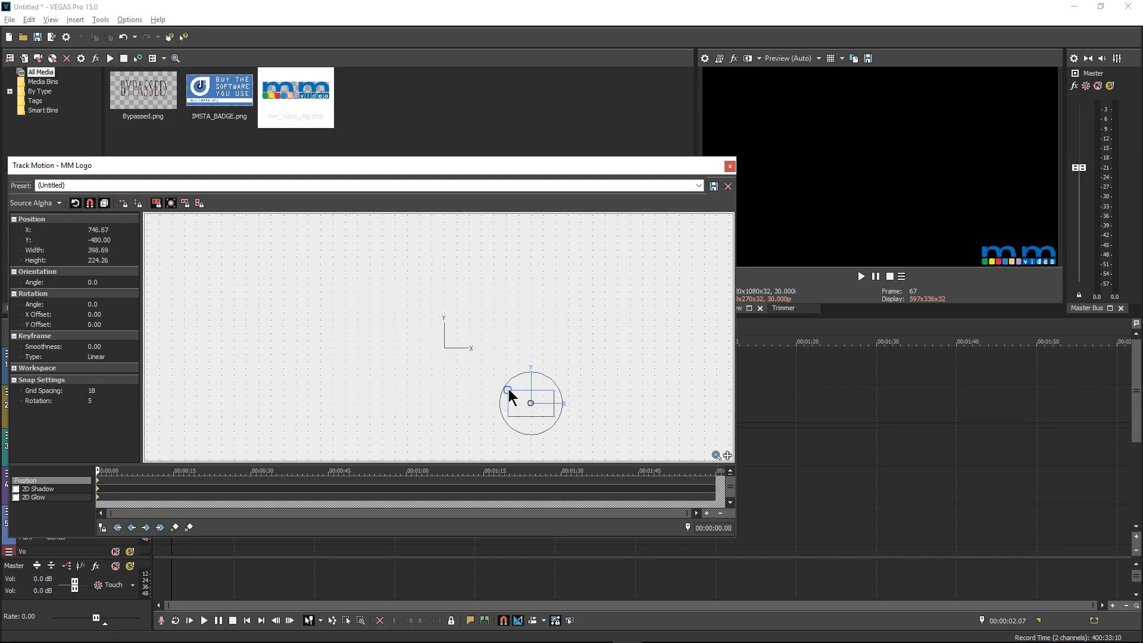
{"action": "left_click", "coordinate": [728, 167]}
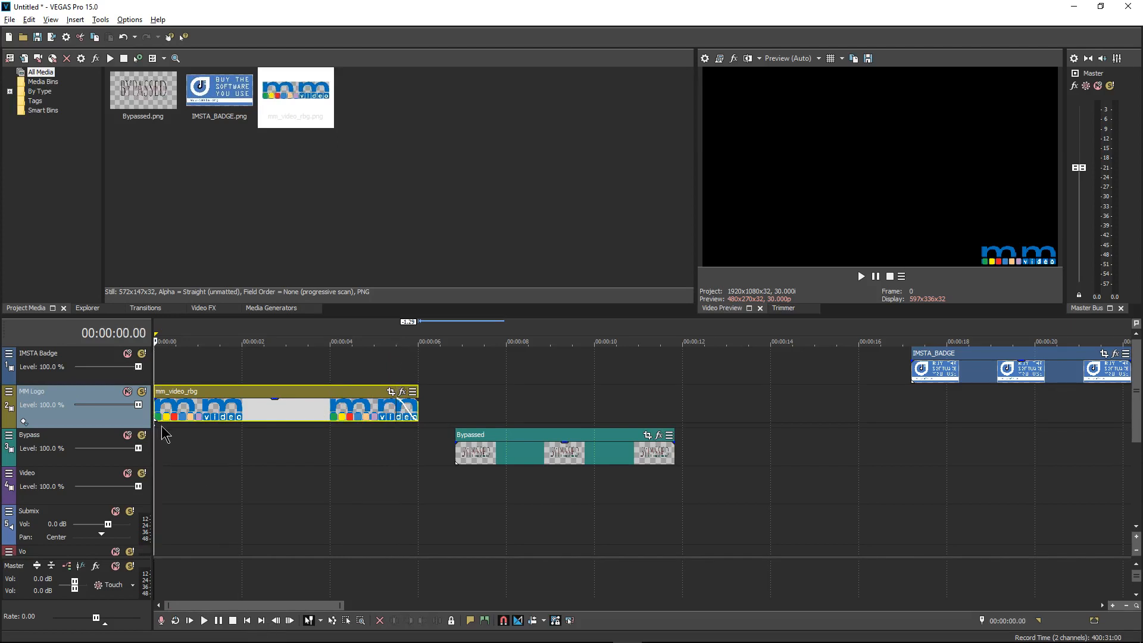
- Extend the logo event so a second copy sits end-to-end after the first
{"action": "left_click", "coordinate": [175, 341]}
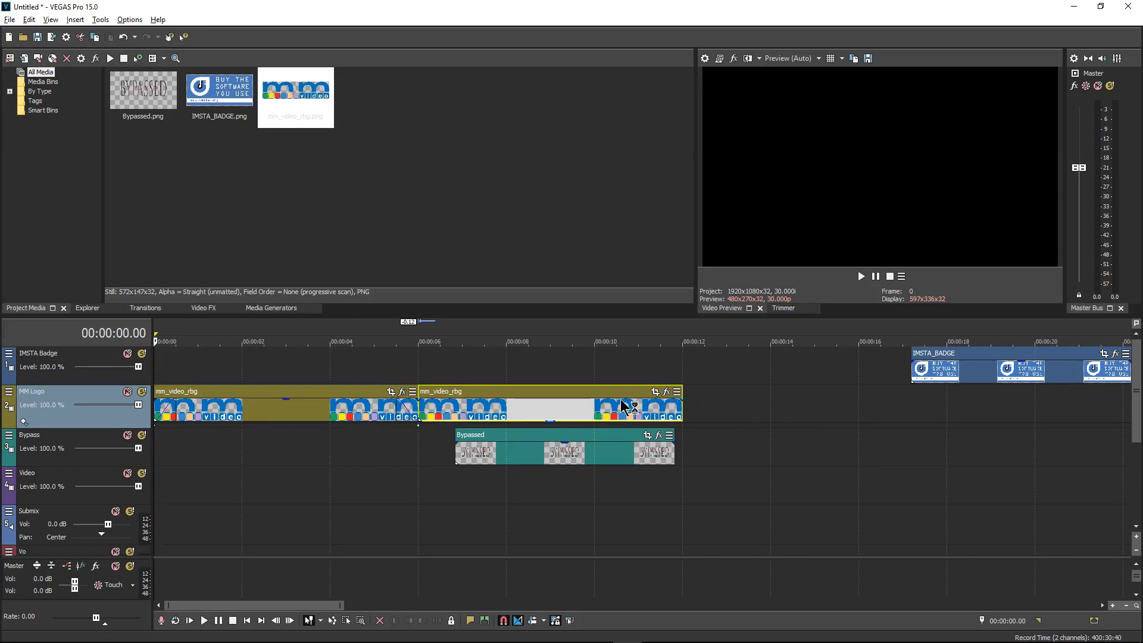
- Stretch the mm_video_rbg logo event along the whole timeline beneath the other events
{"action": "left_click", "coordinate": [516, 342]}
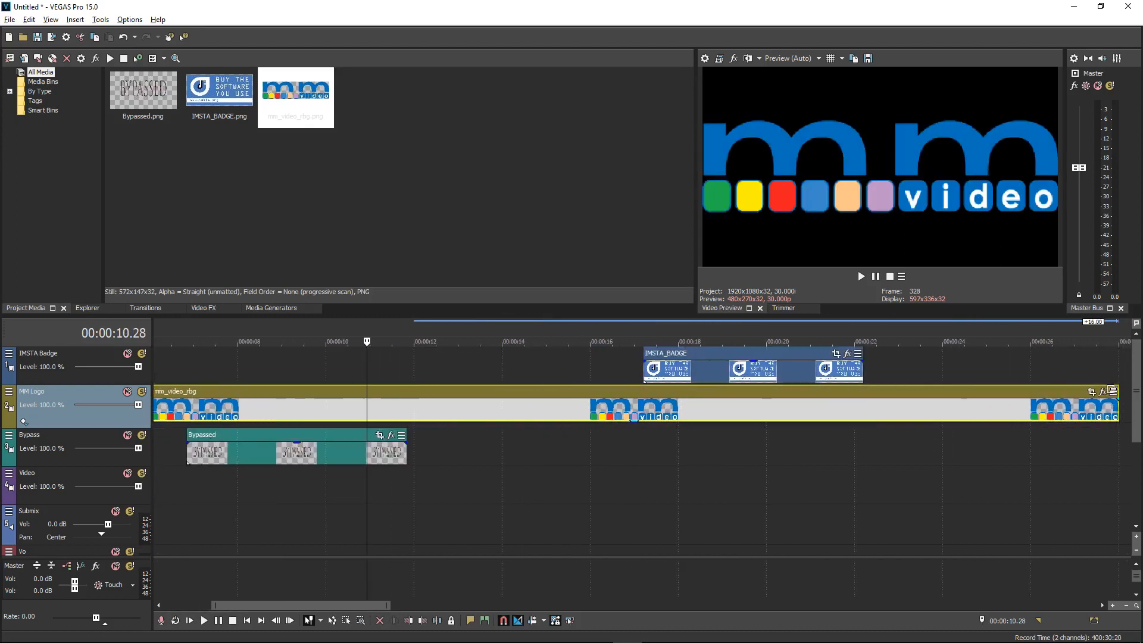
{"action": "scroll", "scroll_direction": "right", "scroll_amount": 3}
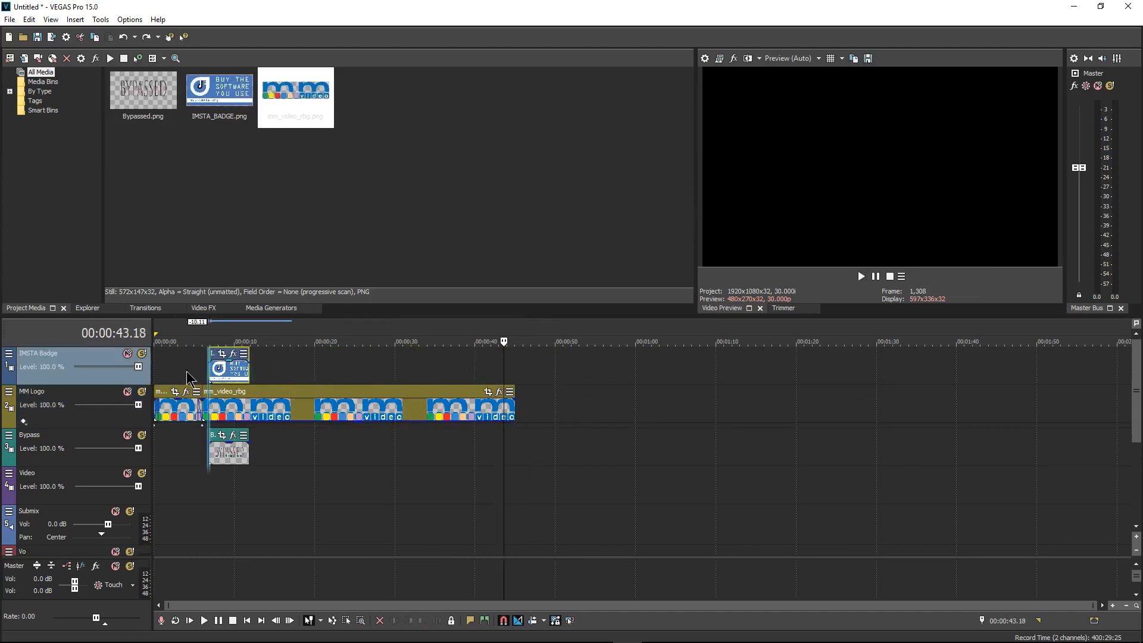
- Move the IMSTA badge image to the start of its track
{"action": "left_click_drag", "start_coordinate": [228, 368], "coordinate": [173, 368]}
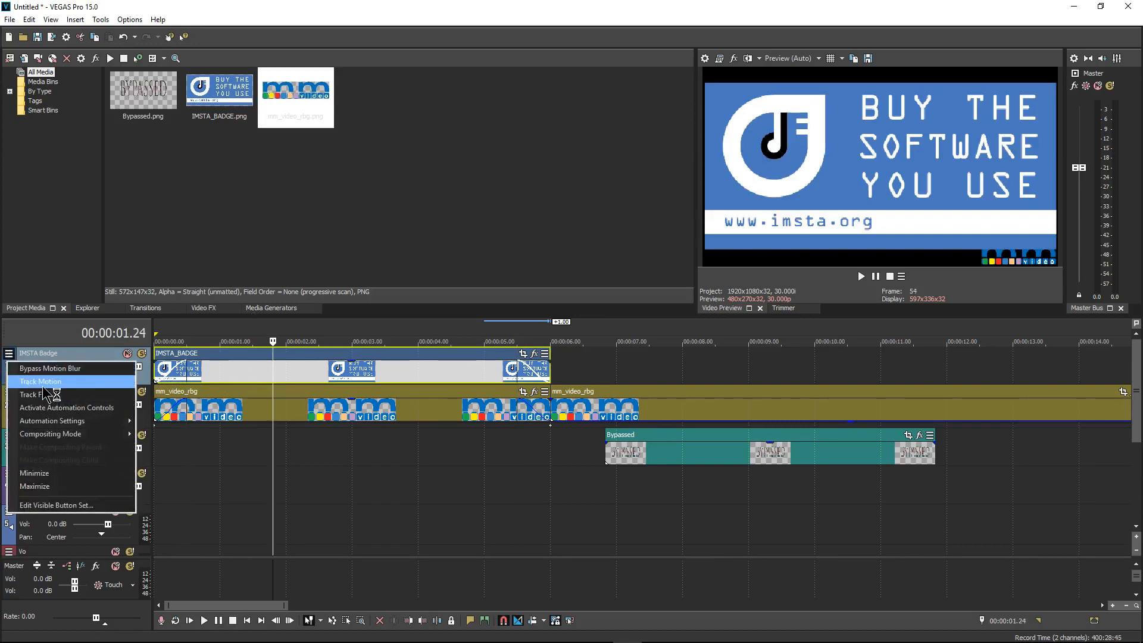
- Use Track Motion on the IMSTA Badge and Bypass tracks, shifting Bypass to Position Y -60
{"action": "left_click", "coordinate": [40, 381]}
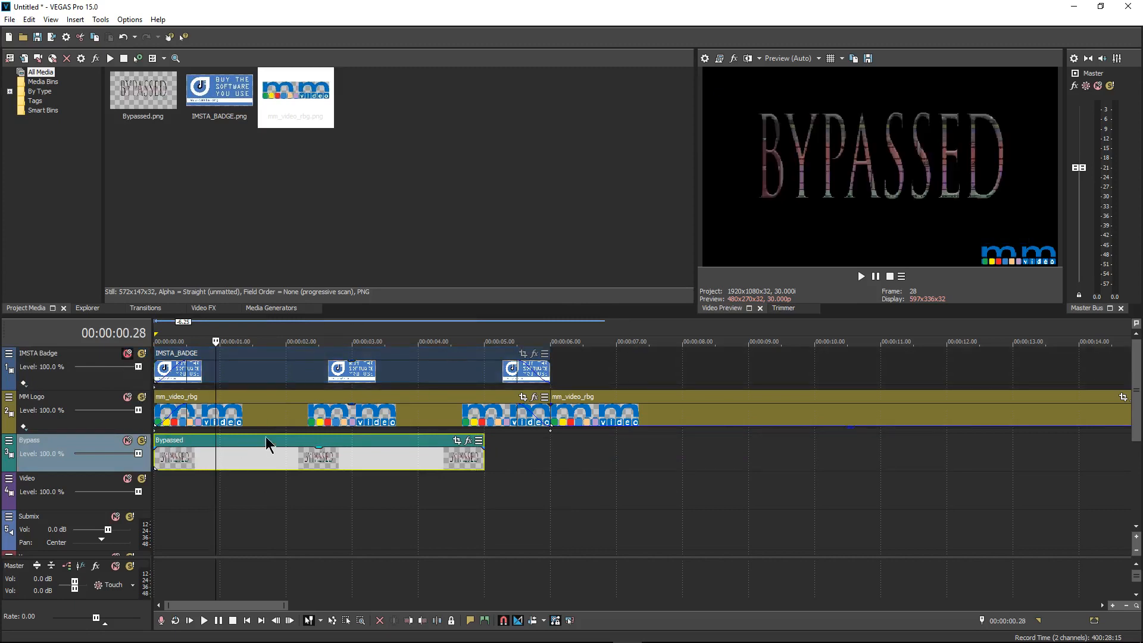
{"action": "right_click", "coordinate": [59, 440]}
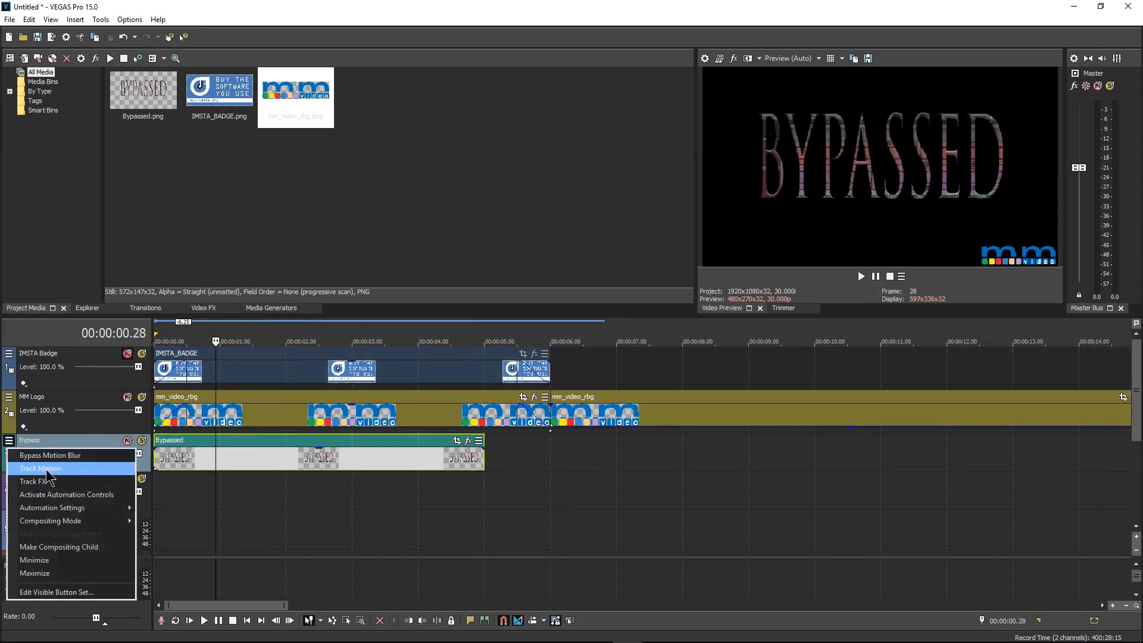
{"action": "left_click", "coordinate": [41, 468]}
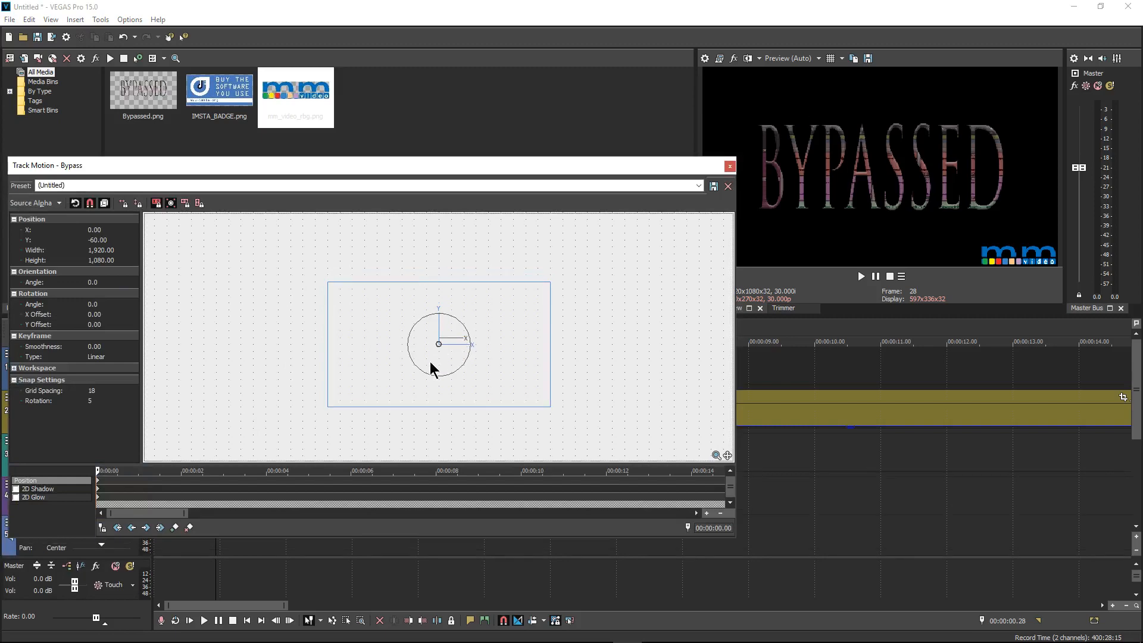
{"action": "left_click", "coordinate": [728, 166]}
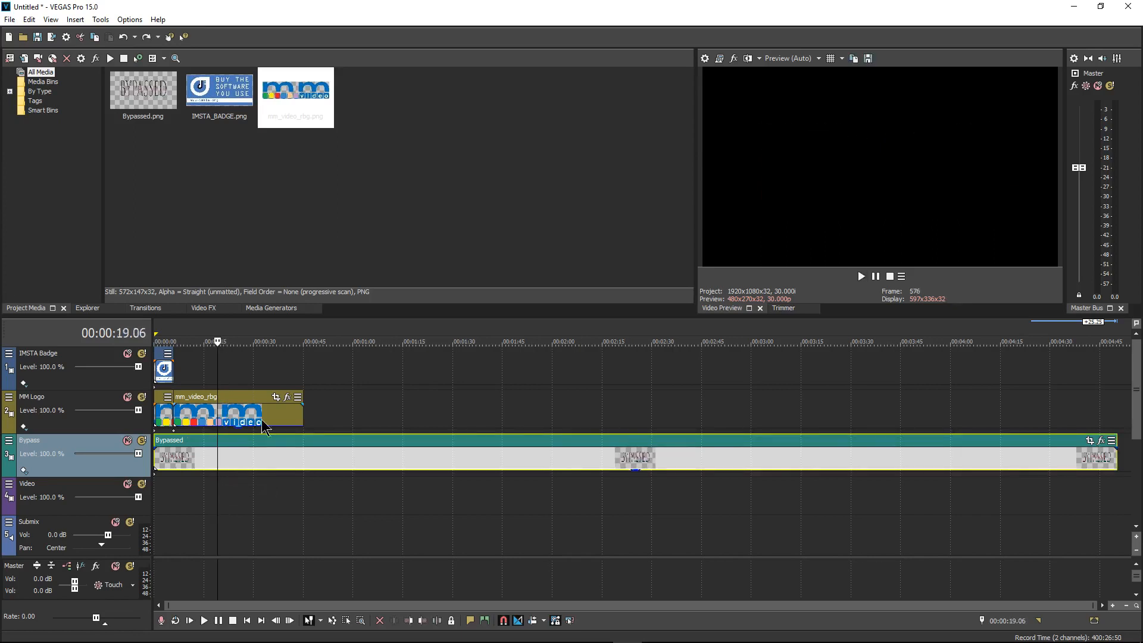
{"action": "mouse_move", "coordinate": [175, 390]}
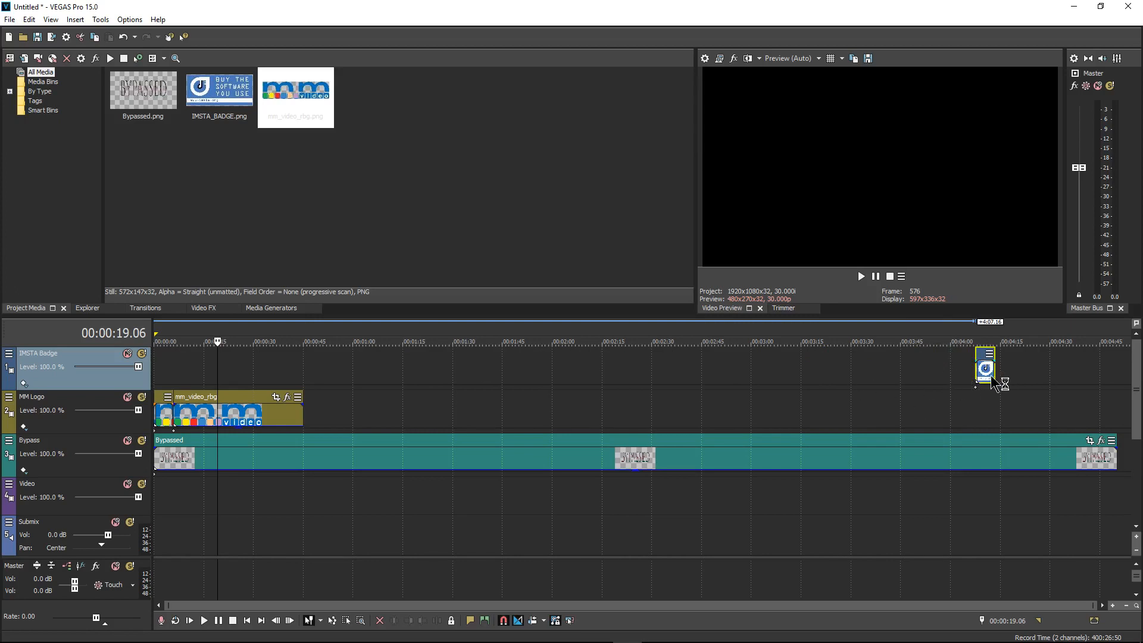
- Move the IMSTA badge image to the end of the project
{"action": "left_click_drag", "start_coordinate": [986, 368], "coordinate": [1107, 368]}
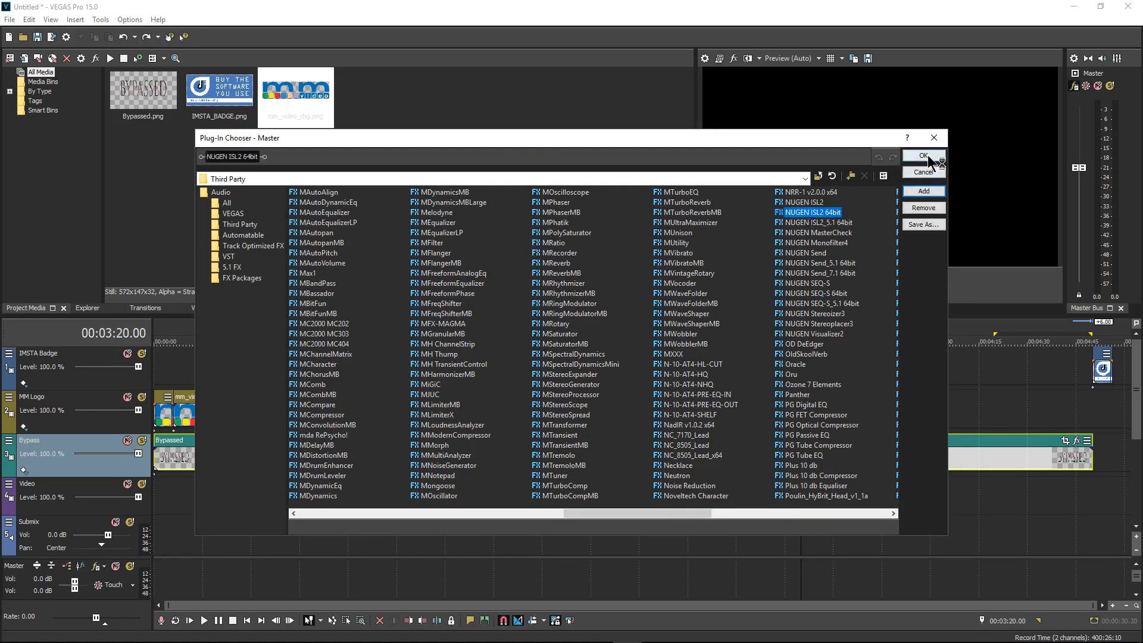
- Add the NUGEN ISL 2 true-peak limiter to the master bus with the Film Max Peak Fast preset
{"action": "left_click", "coordinate": [922, 154]}
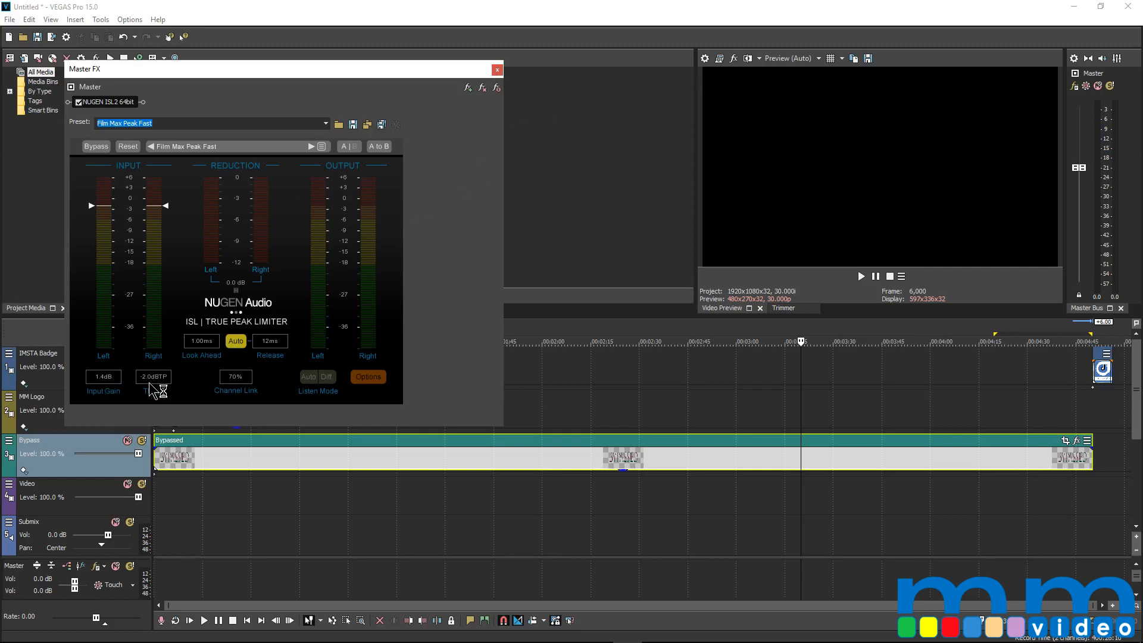
{"action": "mouse_move", "coordinate": [153, 394]}
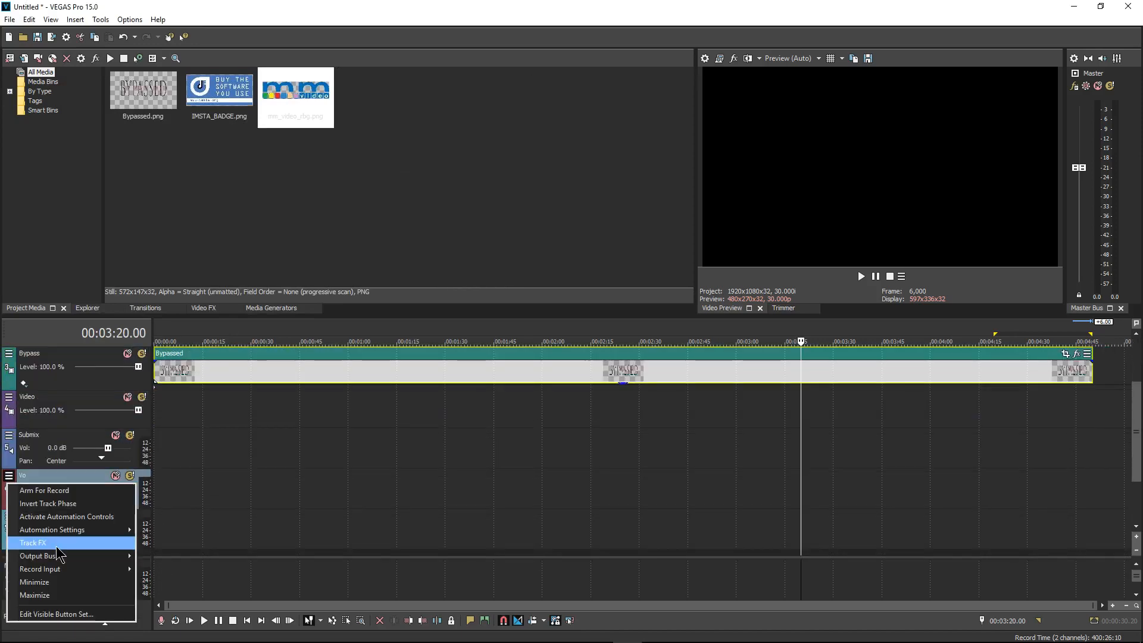
- Build the VO track FX chain with FabFilter Pro-Q 2 and NUGEN ISL 2, removing the default compressor
{"action": "left_click", "coordinate": [34, 543]}
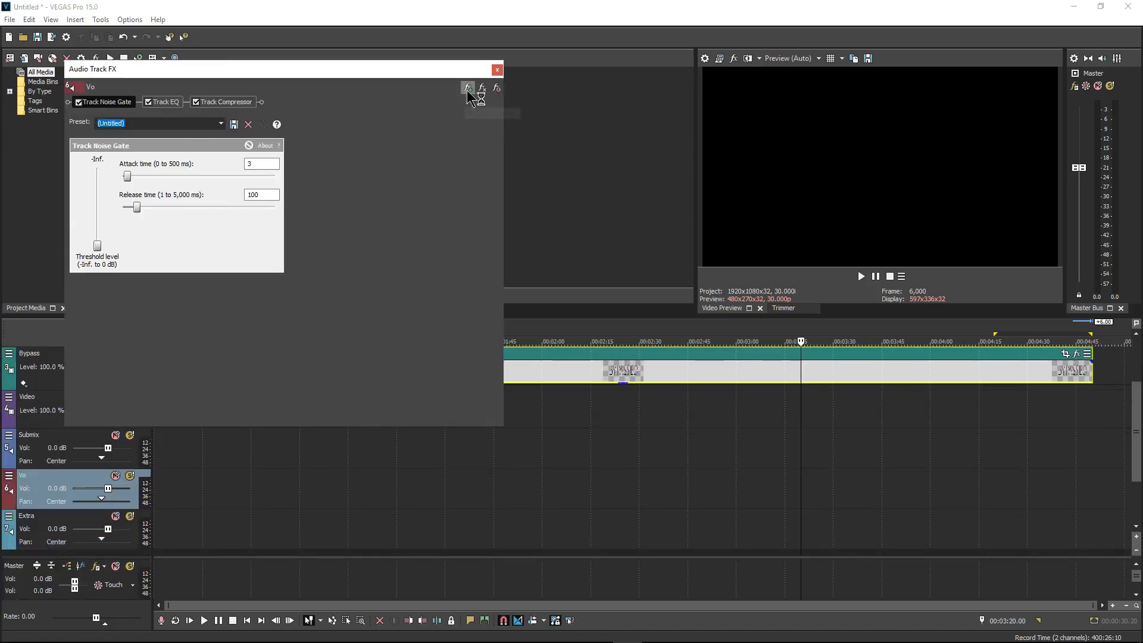
{"action": "left_click", "coordinate": [468, 86]}
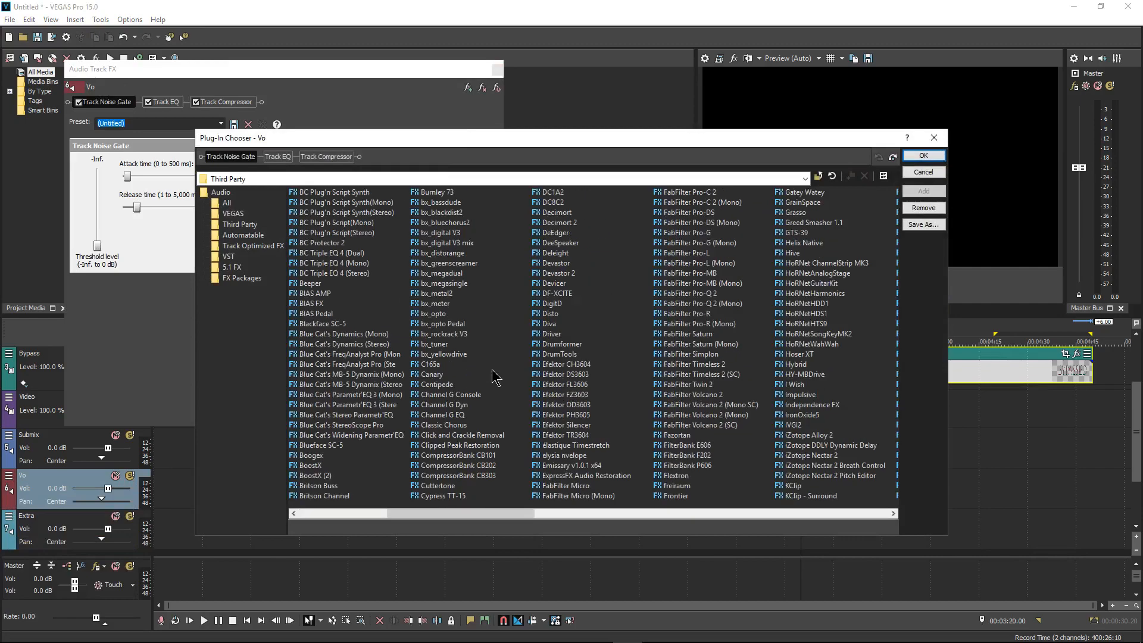
{"action": "left_click", "coordinate": [336, 304]}
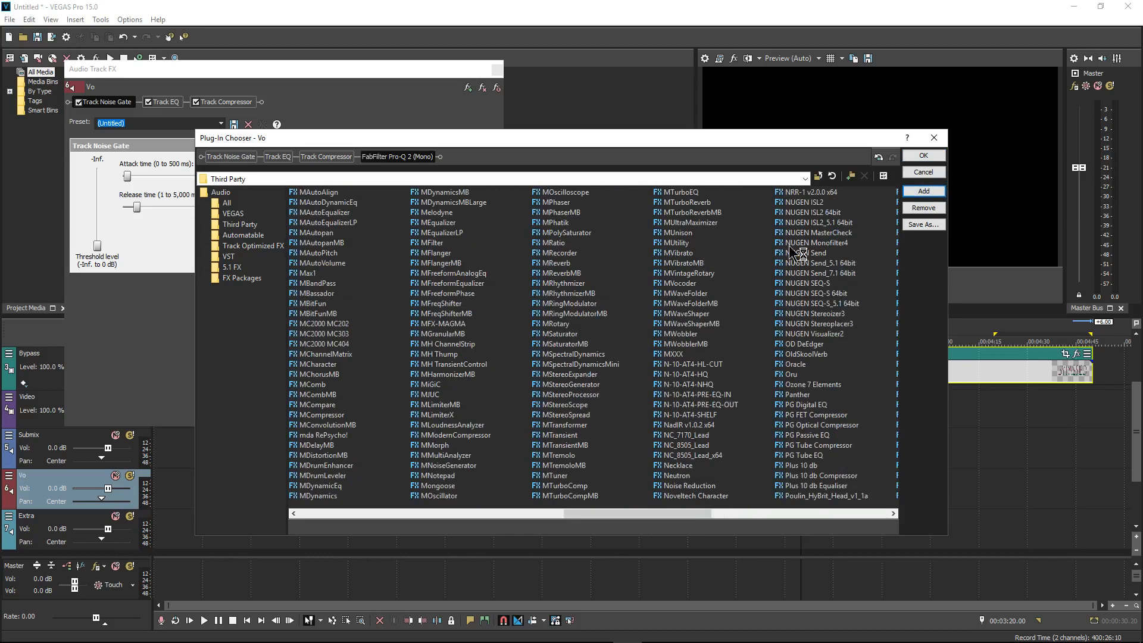
{"action": "left_click", "coordinate": [811, 212]}
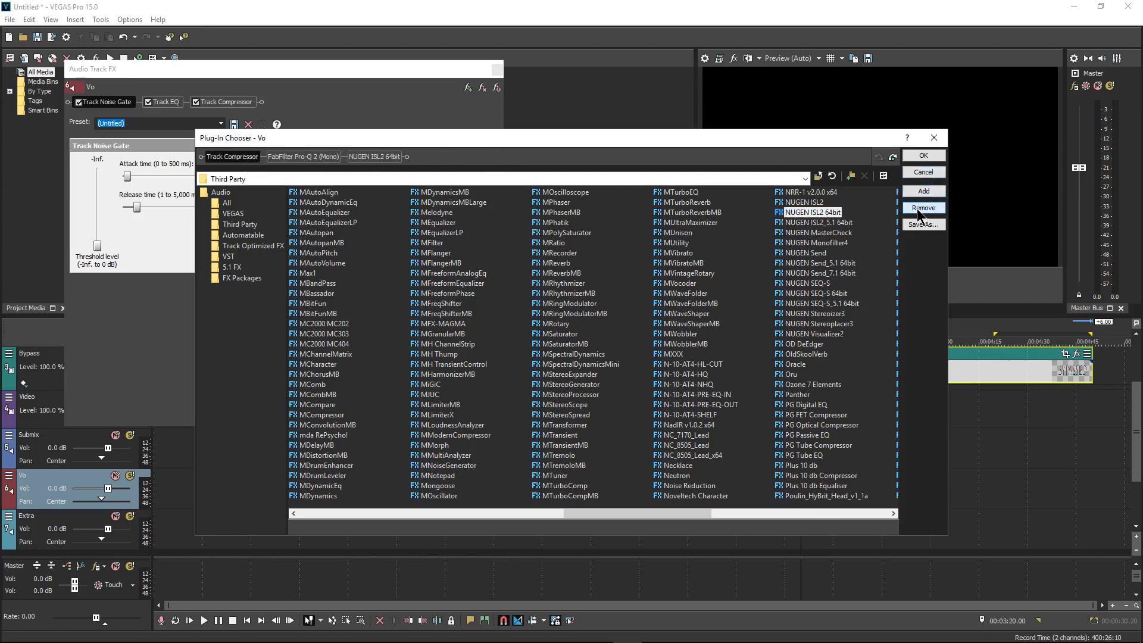
{"action": "left_click", "coordinate": [922, 155]}
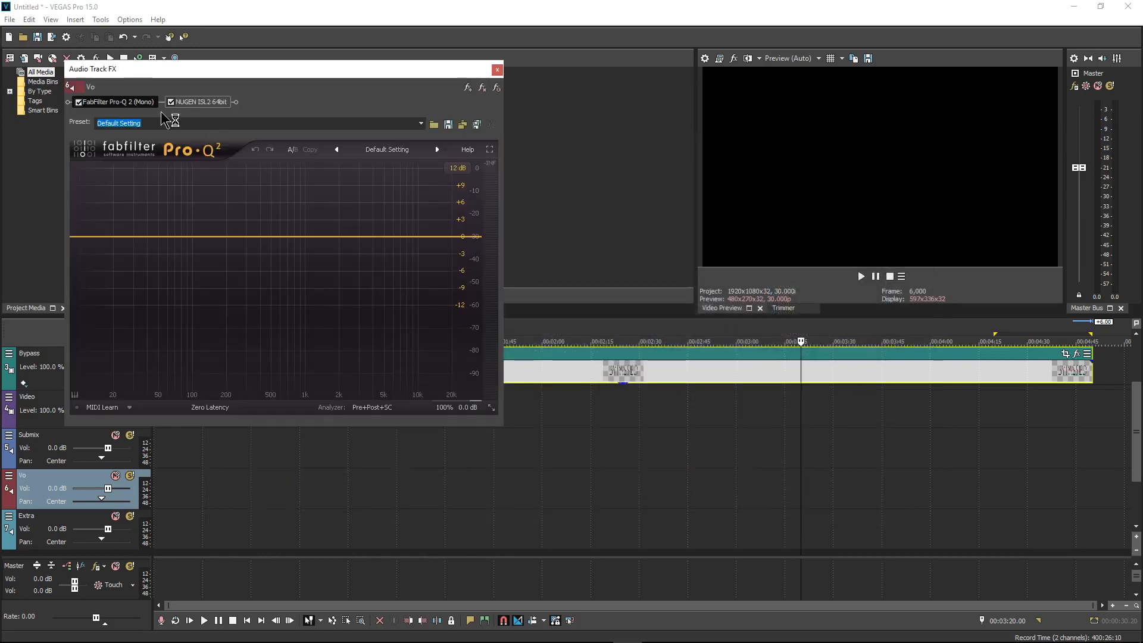
- Set the NUGEN limiter to 4.2 dB input gain with a slightly lower true-peak ceiling
{"action": "left_click", "coordinate": [198, 101]}
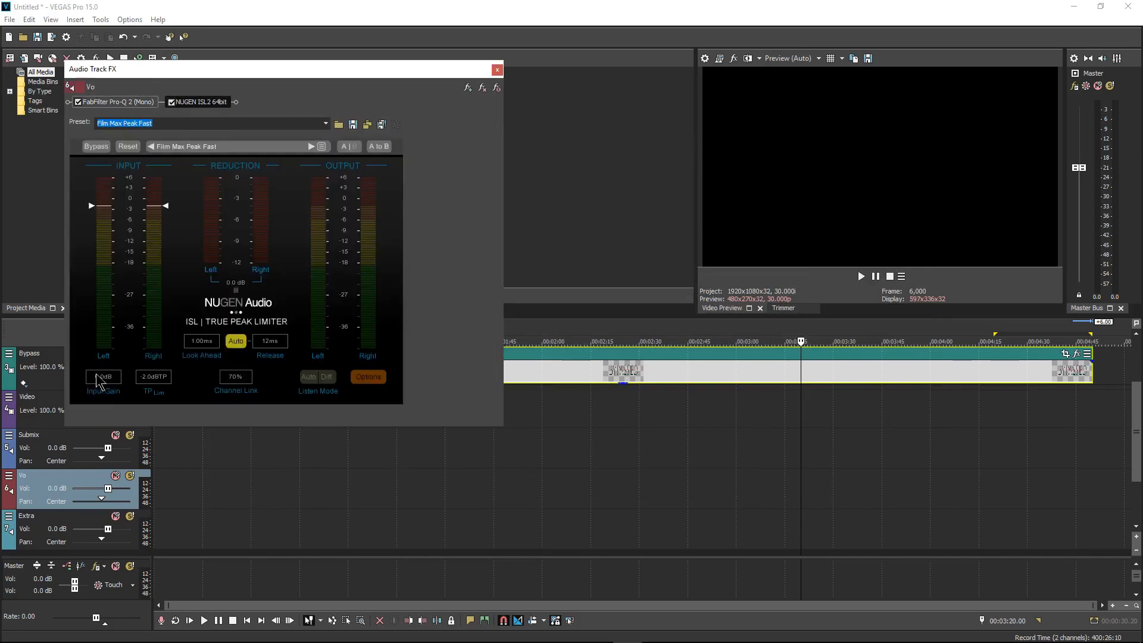
{"action": "left_click_drag", "start_coordinate": [103, 377], "coordinate": [102, 364]}
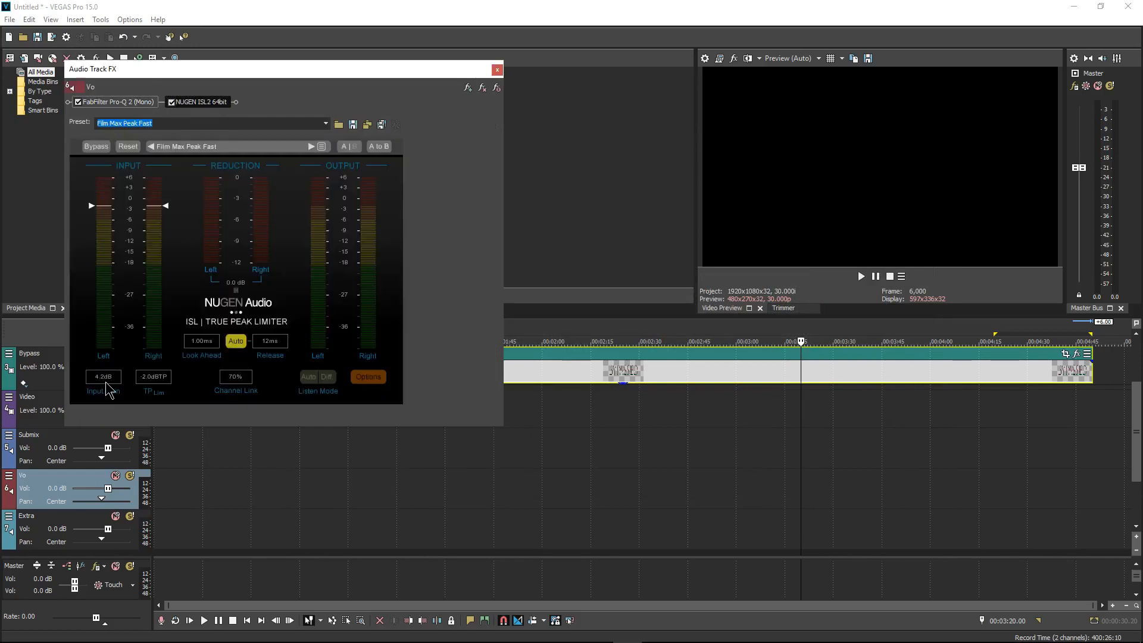
{"action": "left_click_drag", "start_coordinate": [166, 206], "coordinate": [173, 216]}
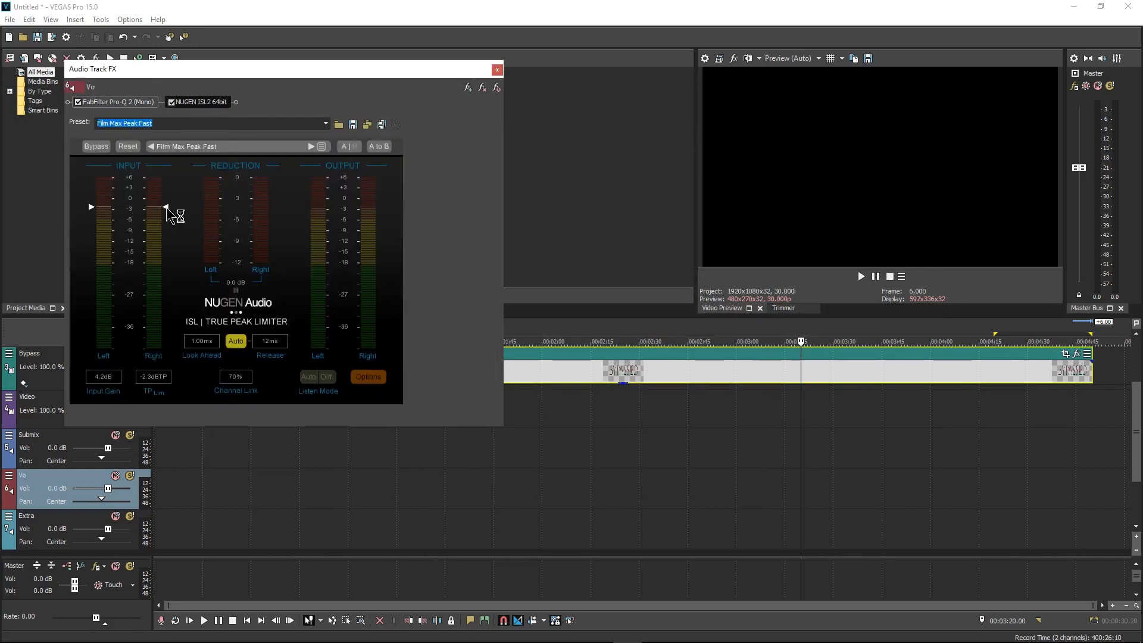
{"action": "left_click", "coordinate": [496, 69]}
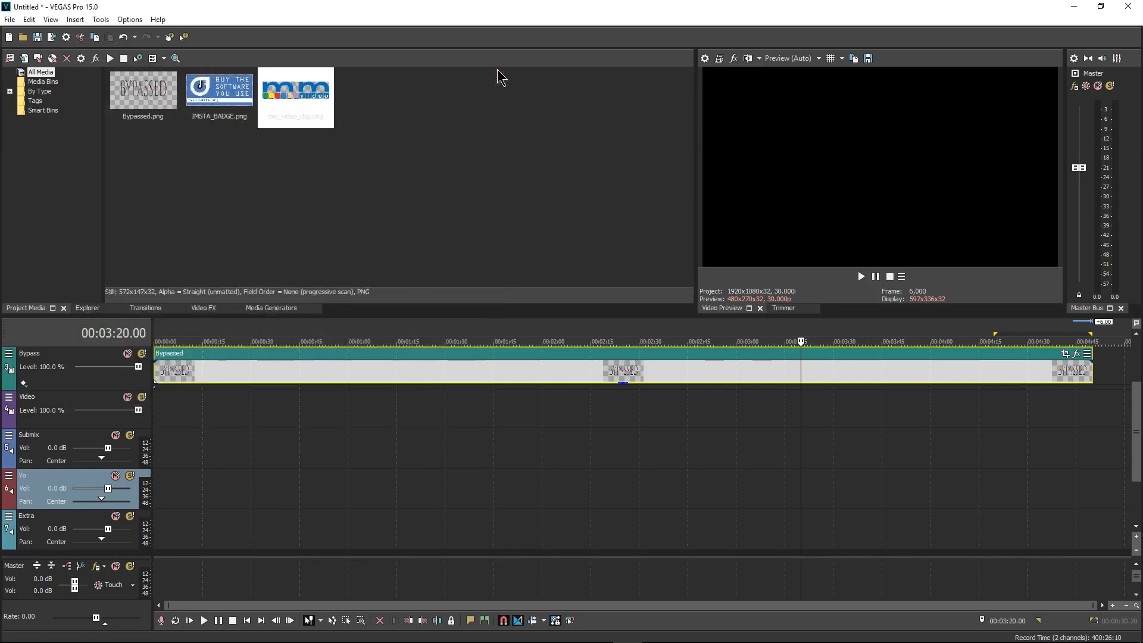
{"action": "mouse_move", "coordinate": [350, 323]}
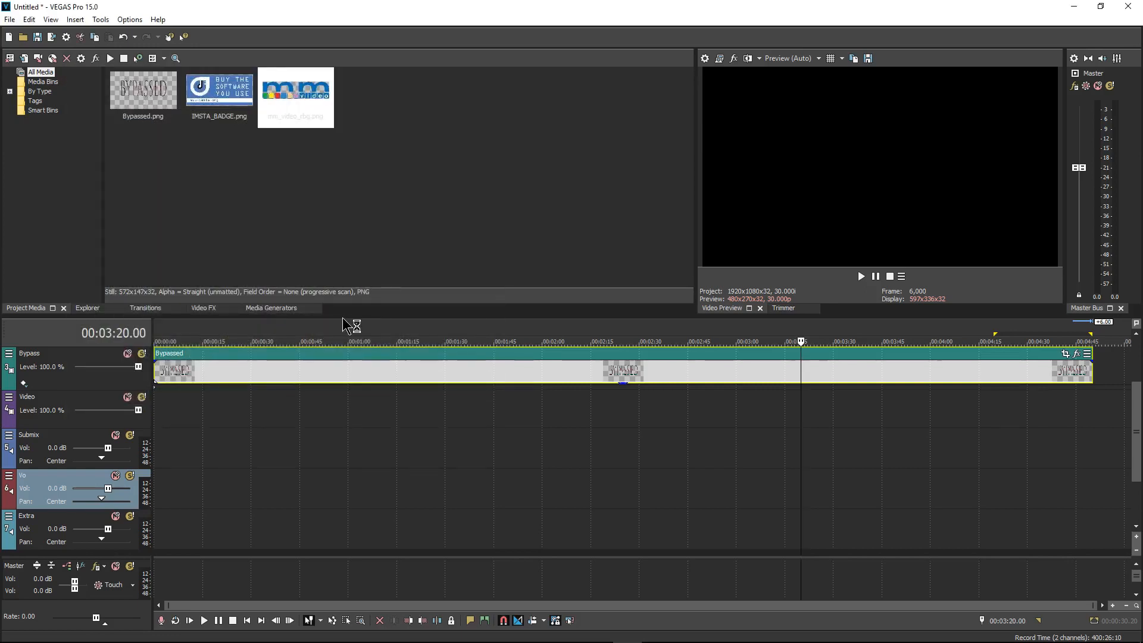
- Save the project as MM Project Template in Videos\Magix Vegas with media copied alongside
{"action": "left_click", "coordinate": [10, 19]}
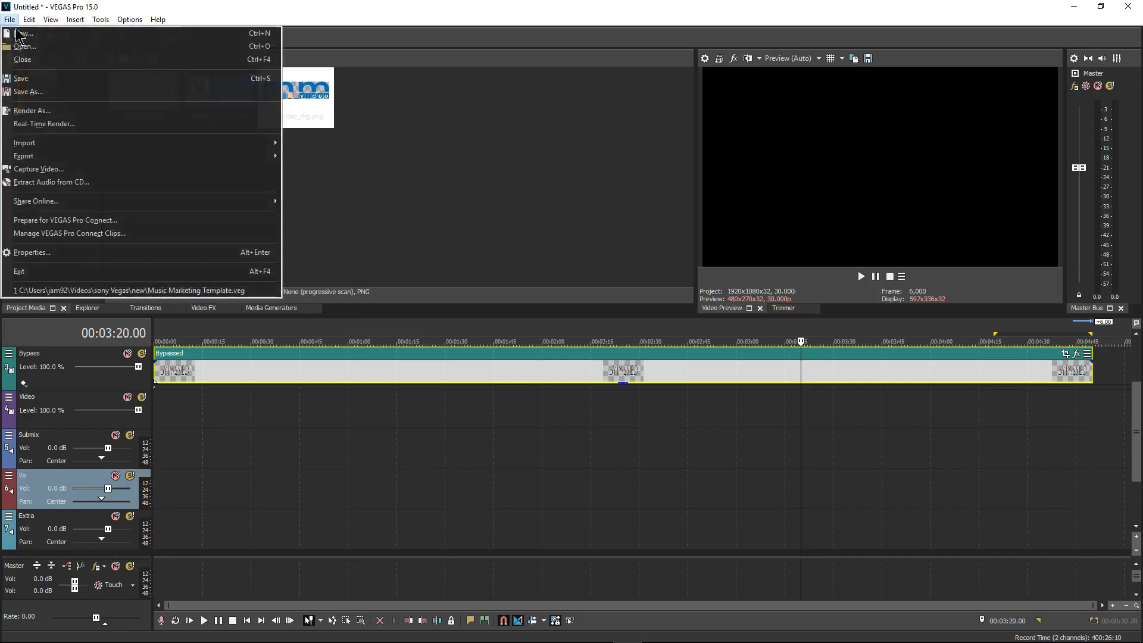
{"action": "left_click", "coordinate": [27, 92]}
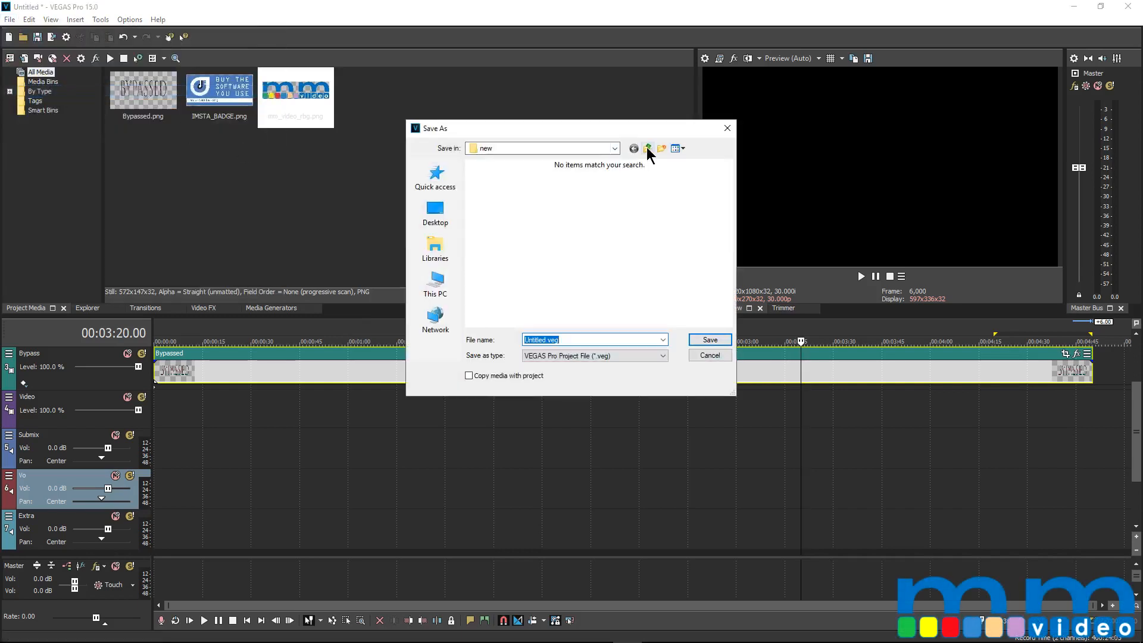
{"action": "left_click", "coordinate": [648, 148]}
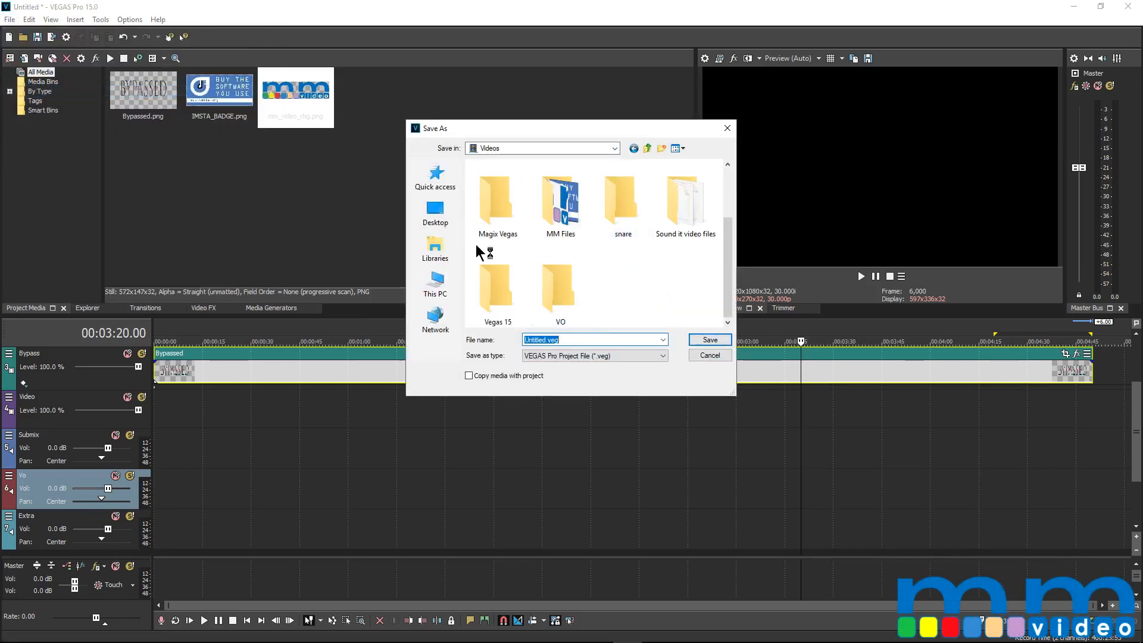
{"action": "double_click", "coordinate": [496, 199]}
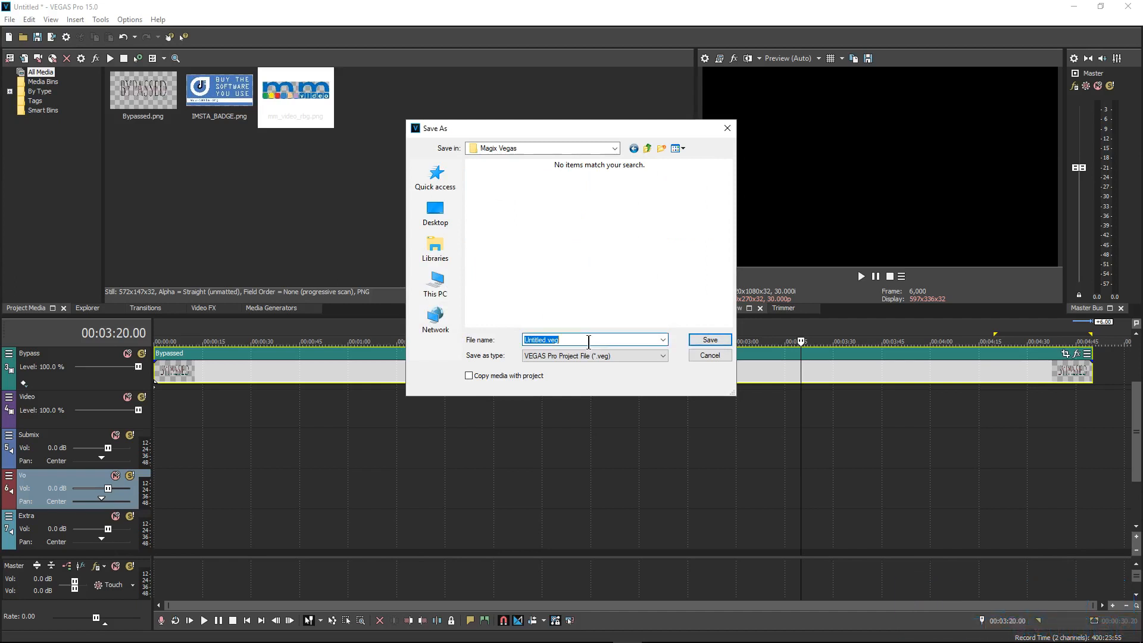
{"action": "type", "text": "Pri"}
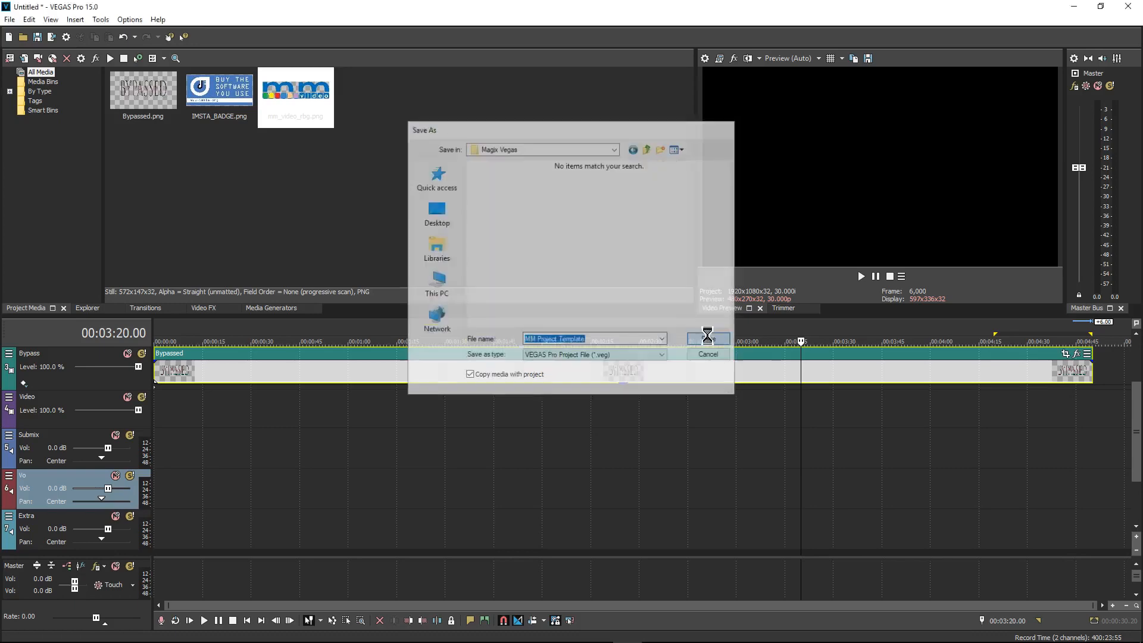
{"action": "left_click", "coordinate": [706, 338]}
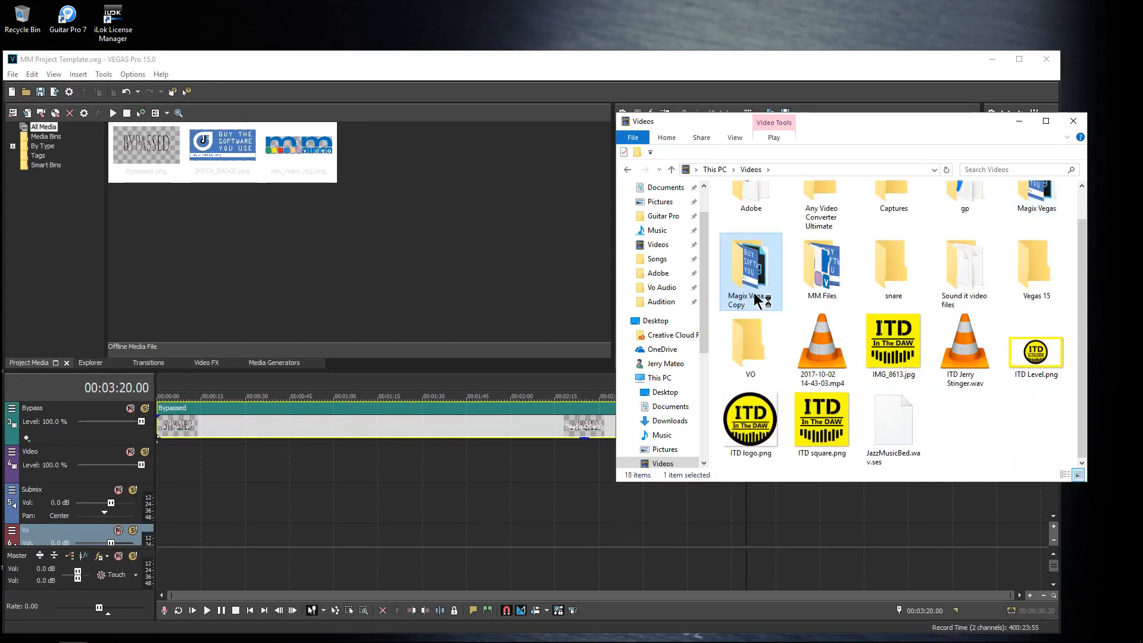
- View the template folder with MM Project Template.veg and select Bypassed.png
{"action": "double_click", "coordinate": [750, 270]}
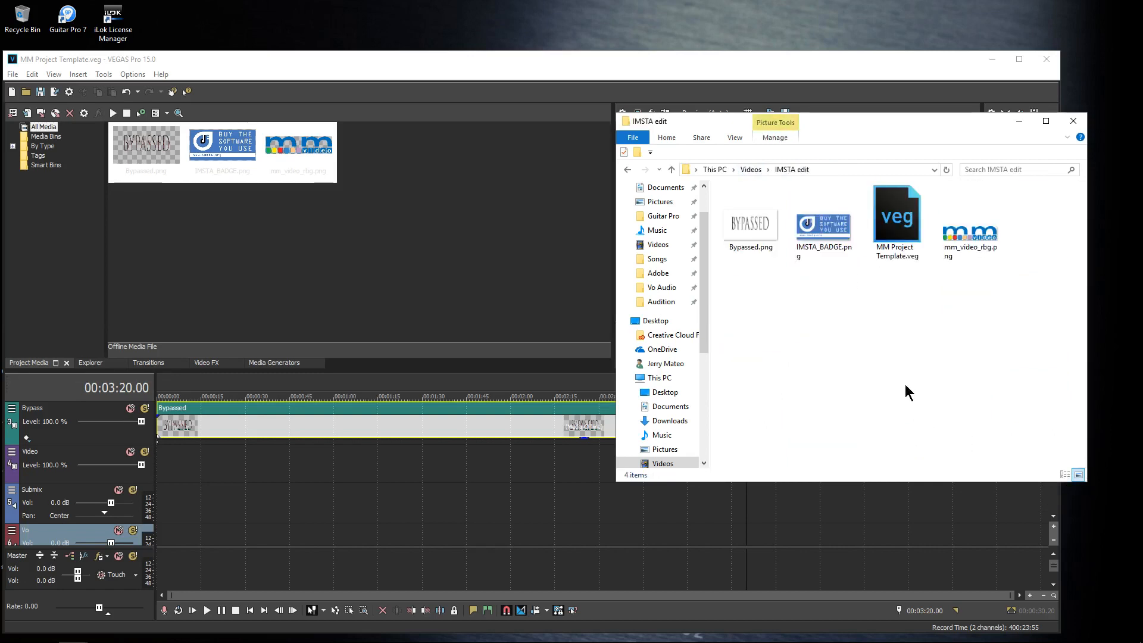
{"action": "left_click", "coordinate": [749, 223]}
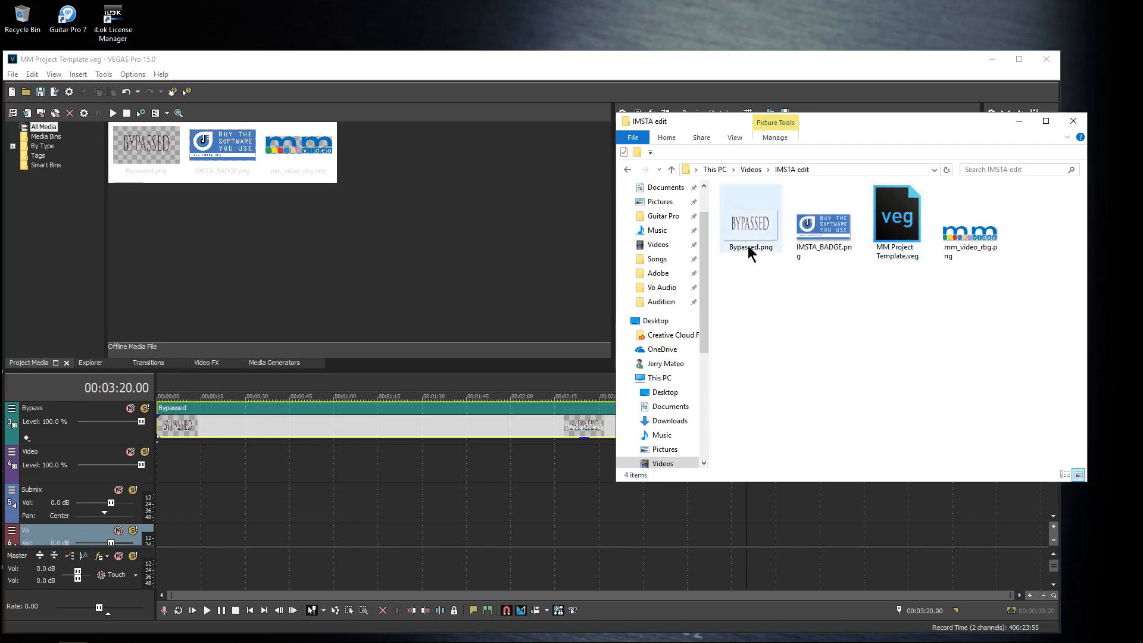